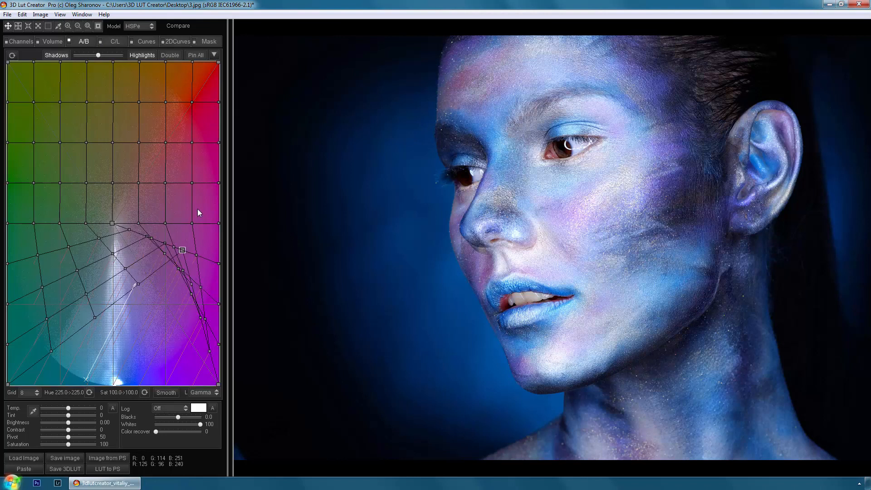
# Reset all grid points so the warped colour grid returns to its even neutral layout
pyautogui.click(53, 41)
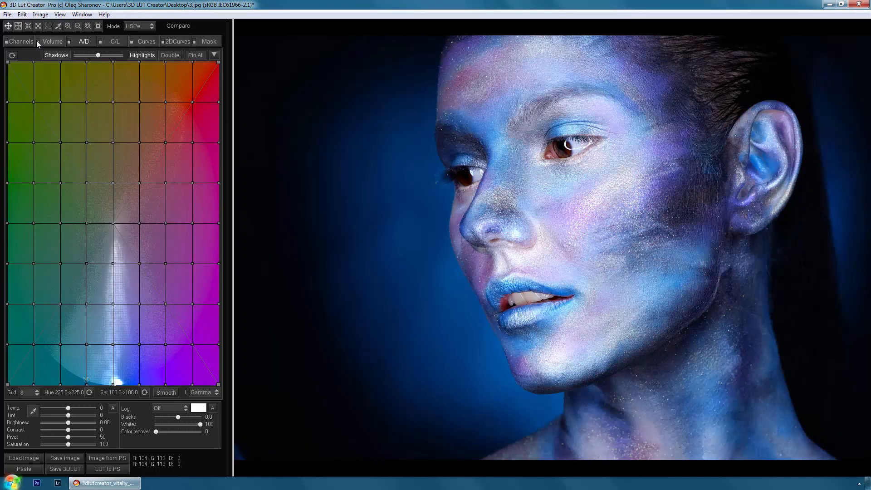
# Set the Preferences background colour to 80% grey and apply it to the workspace
pyautogui.click(7, 13)
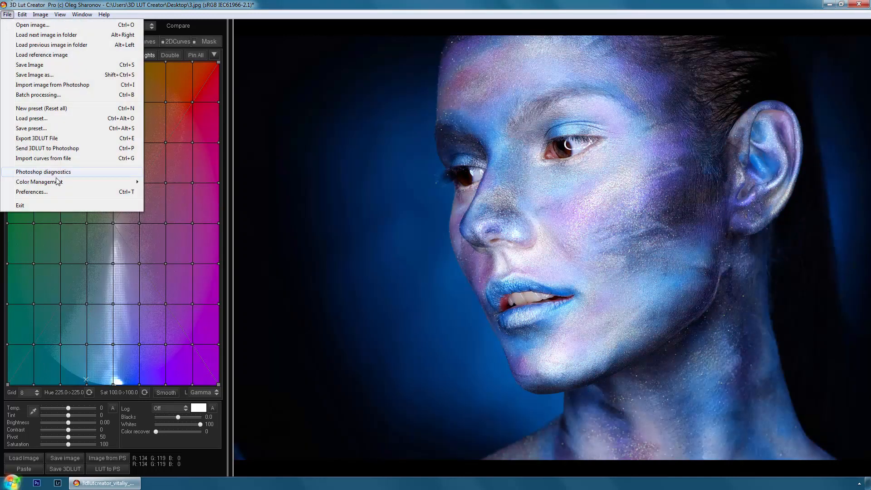
pyautogui.click(31, 192)
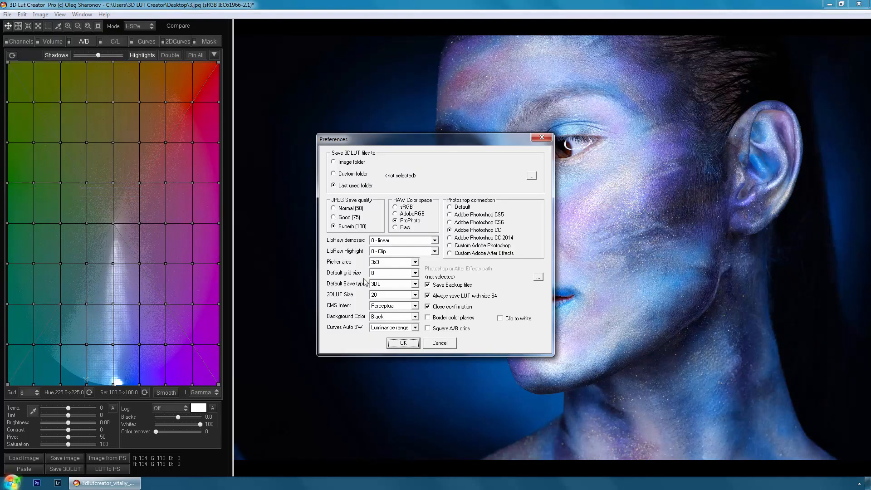
pyautogui.click(415, 316)
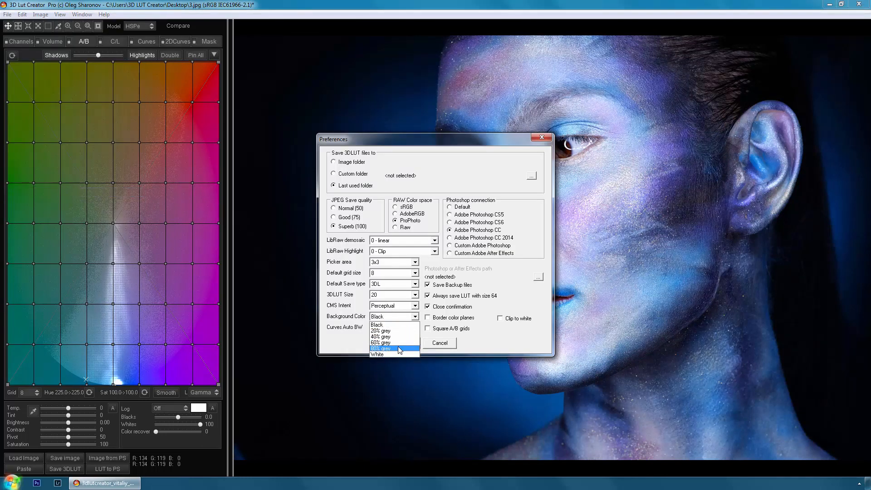
pyautogui.click(380, 348)
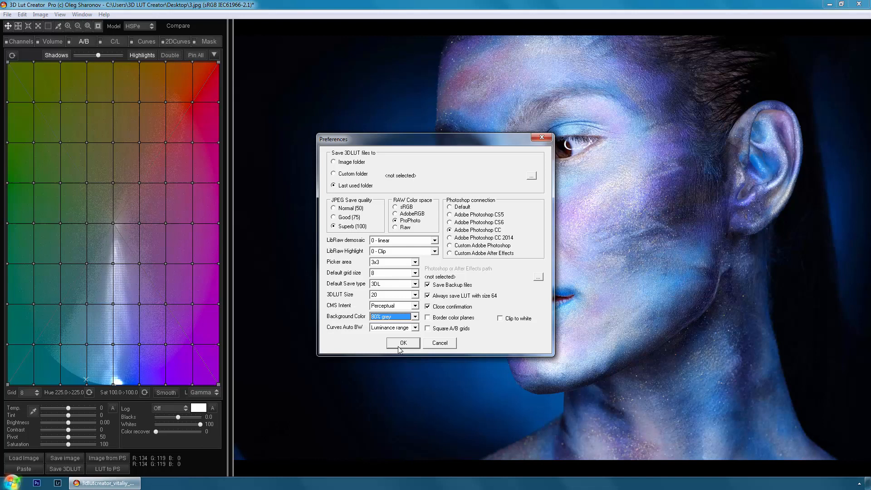
pyautogui.click(403, 343)
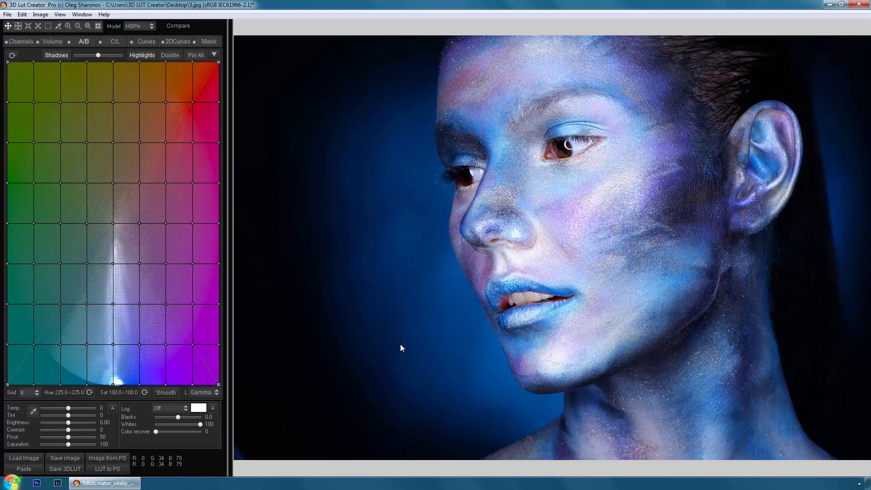
pyautogui.moveTo(400, 344)
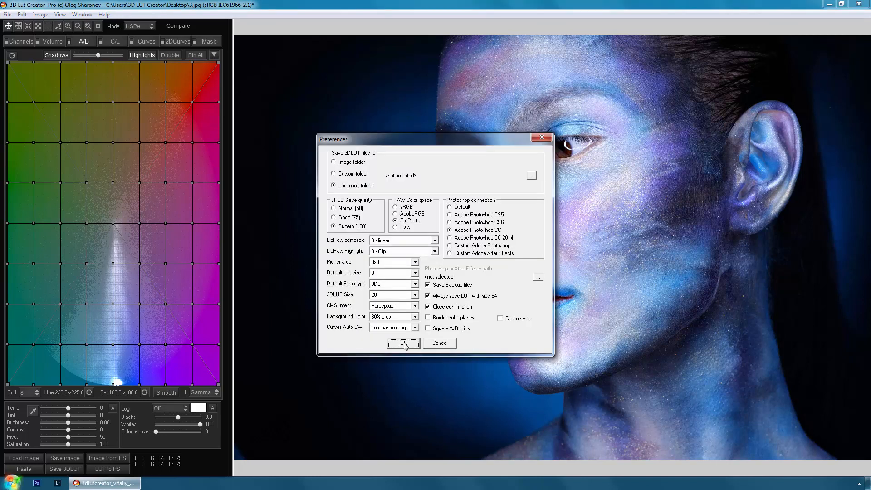
pyautogui.moveTo(439, 319)
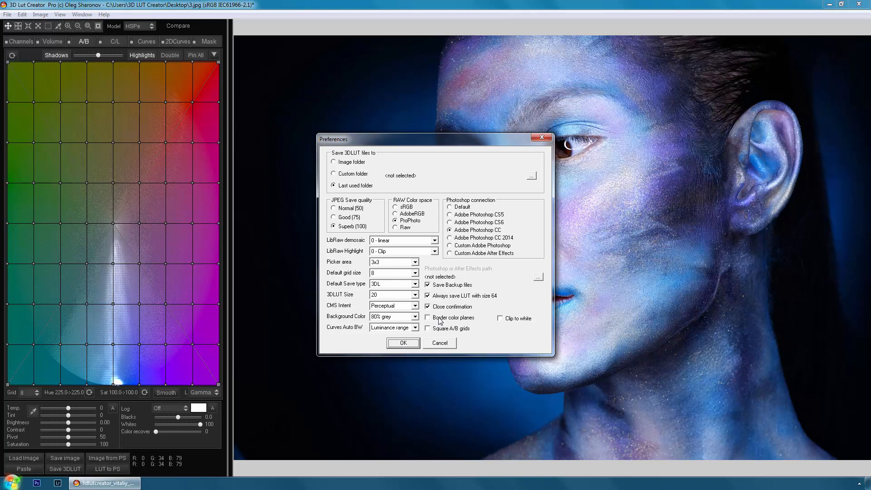
# Try the coloured border planes on the grid via Preferences
pyautogui.click(427, 318)
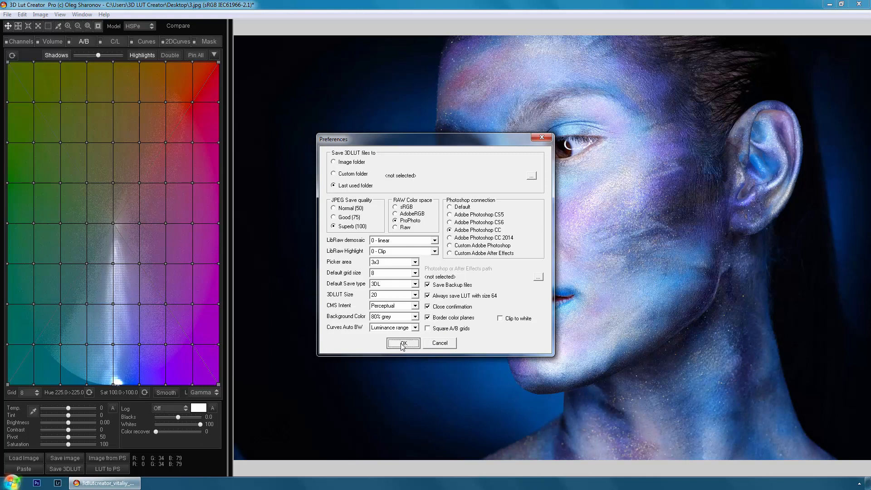
pyautogui.click(403, 343)
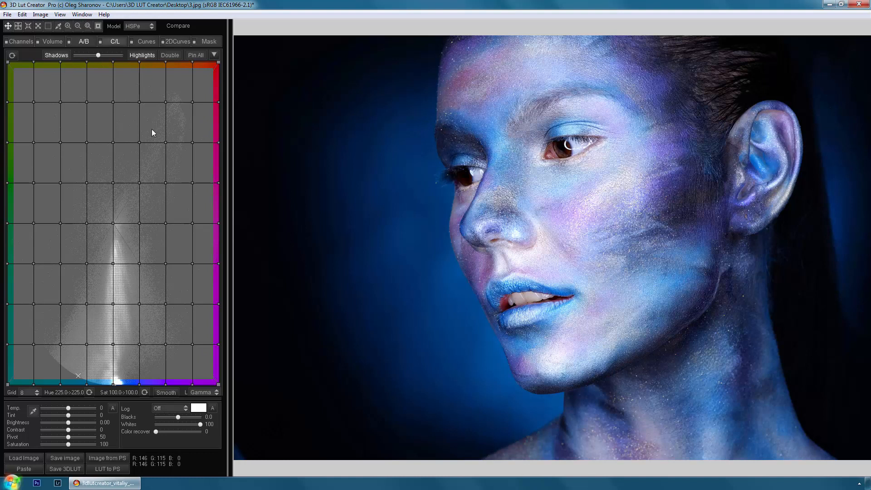
pyautogui.click(116, 41)
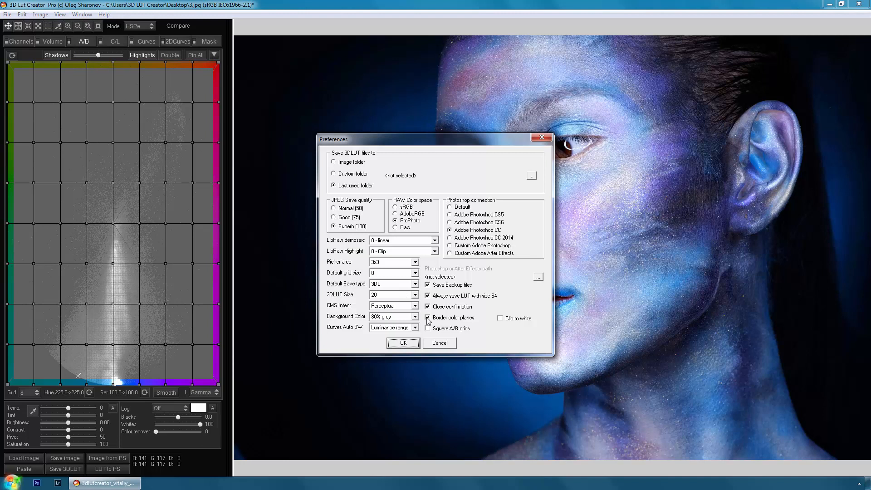
# Turn border colour planes off and enable square A/B grids instead
pyautogui.click(428, 317)
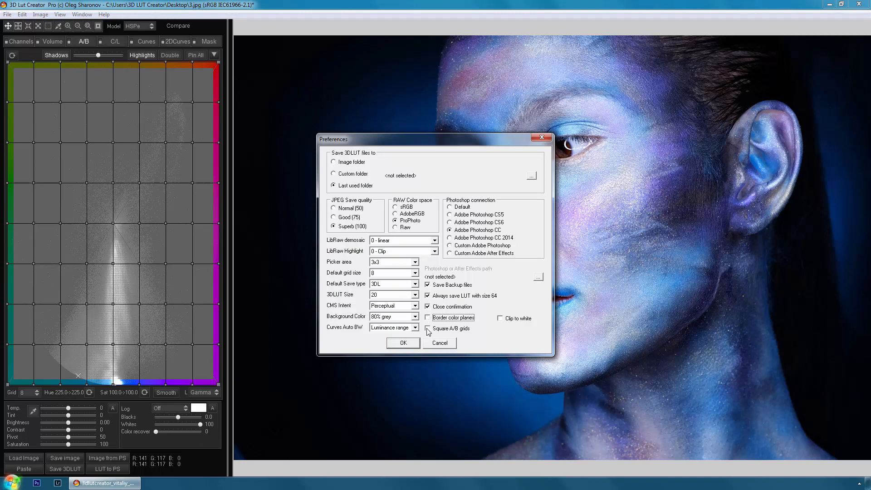
pyautogui.click(427, 328)
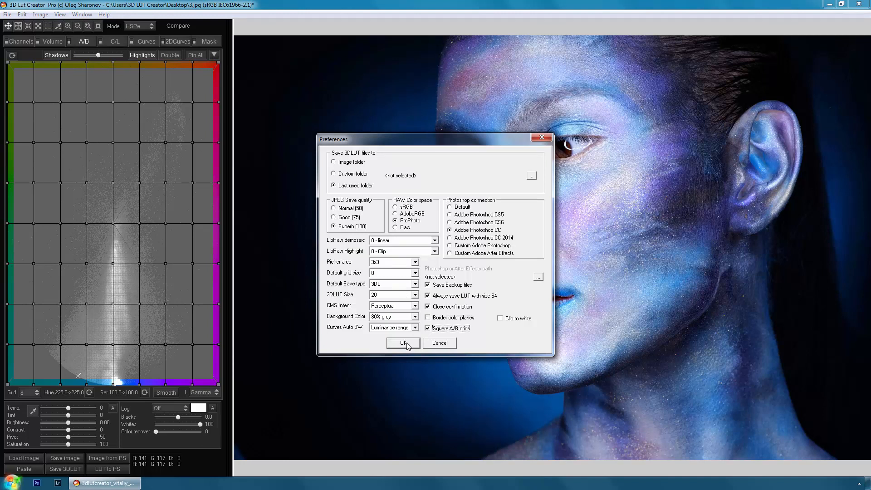
pyautogui.click(403, 343)
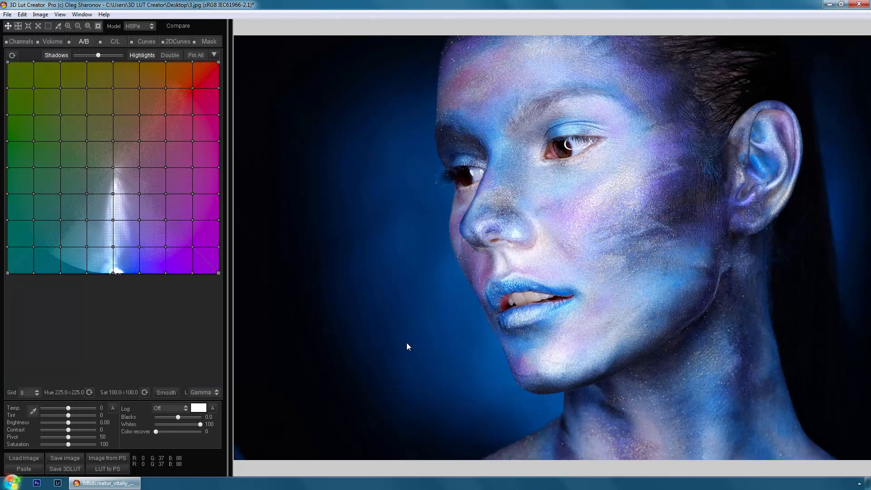
pyautogui.moveTo(326, 319)
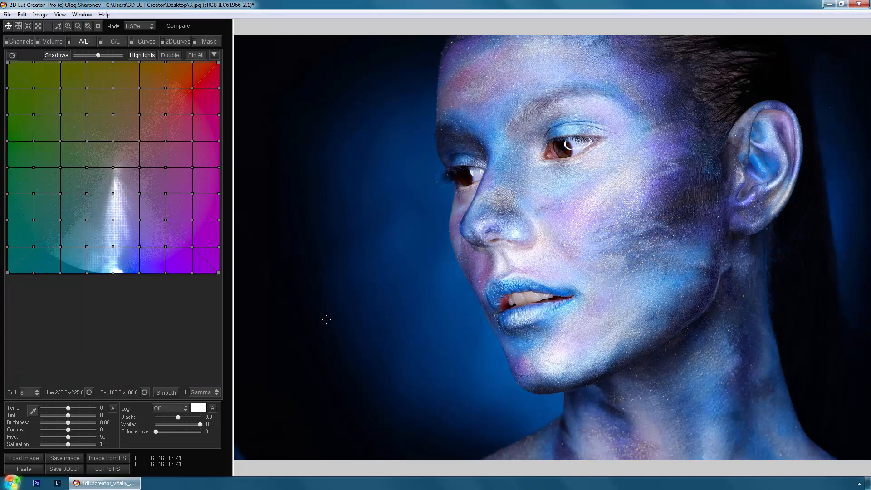
# Enlarge the colour grid panel and close the colour Analyzer after viewing it
pyautogui.click(178, 25)
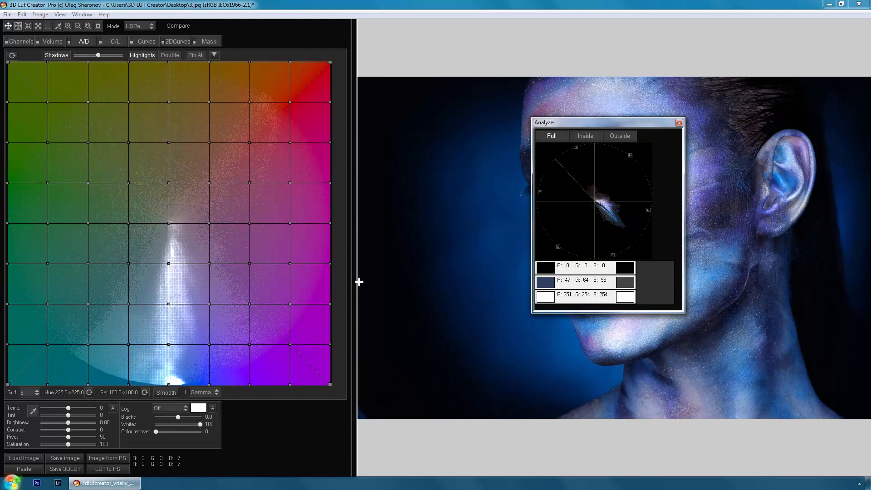
pyautogui.moveTo(576, 148)
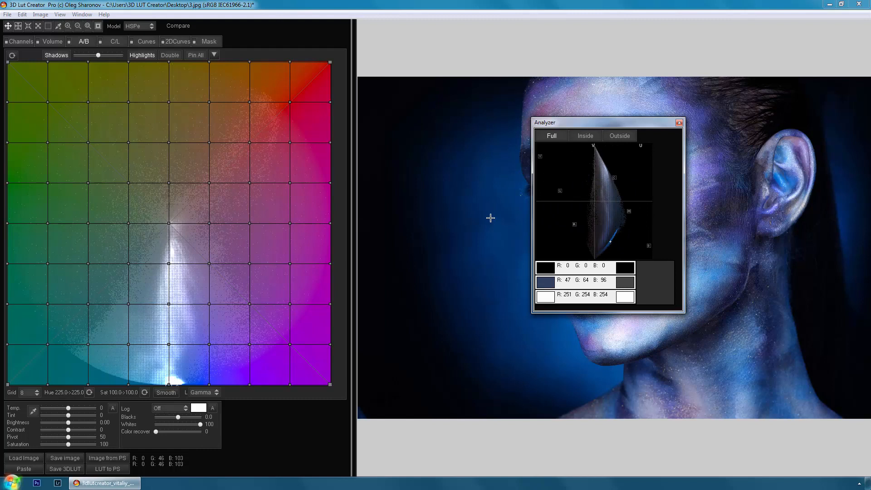
pyautogui.click(678, 123)
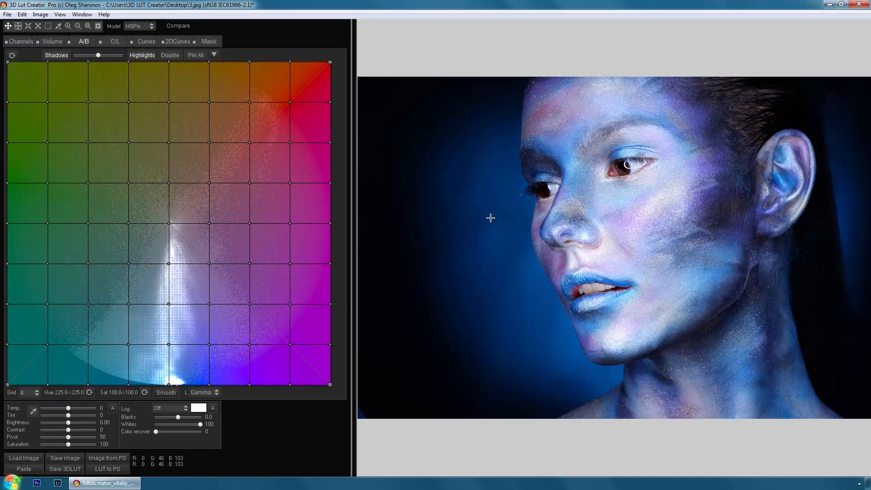
pyautogui.moveTo(44, 379)
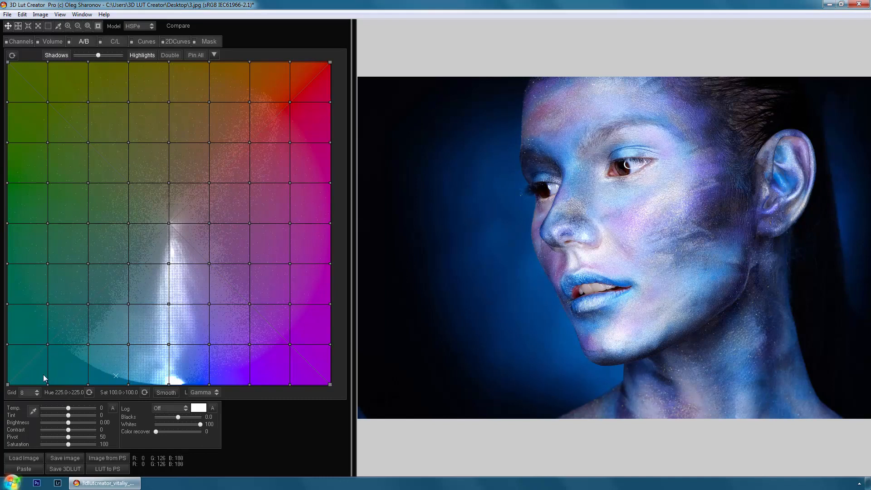
pyautogui.moveTo(38, 392)
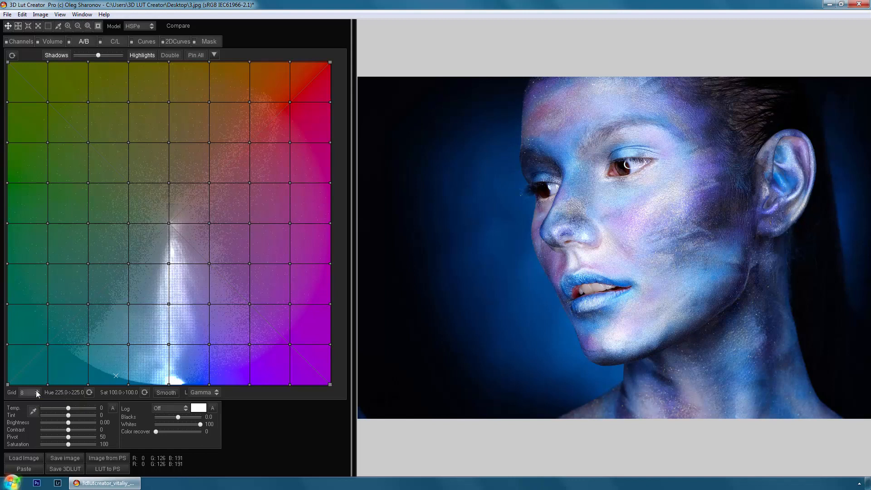
# Choose the hexagonal 6C grid size from the Grid size list
pyautogui.click(11, 392)
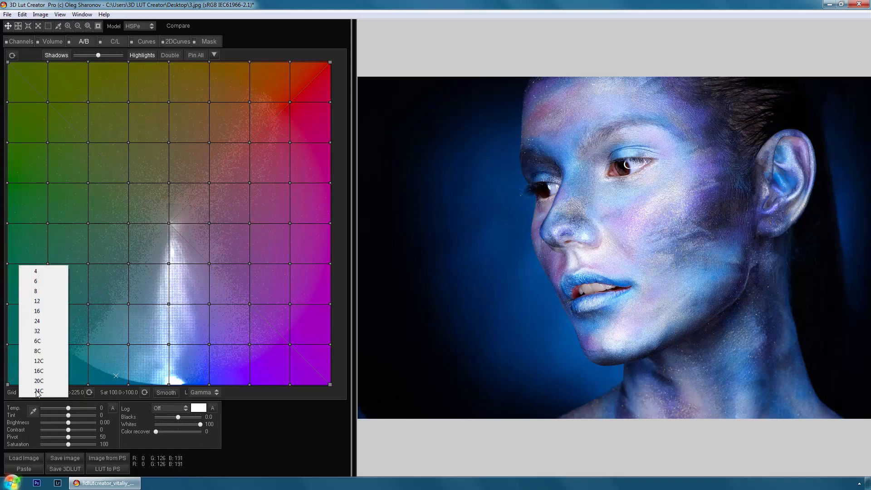
pyautogui.click(37, 341)
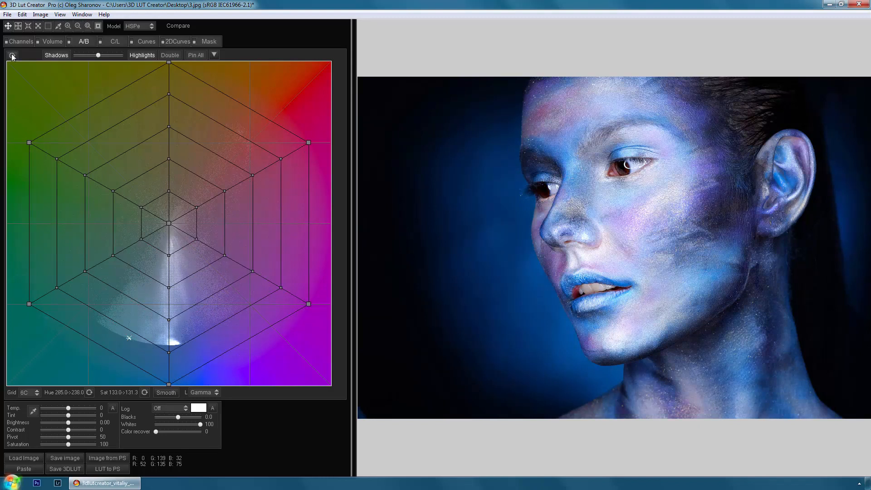
pyautogui.click(138, 25)
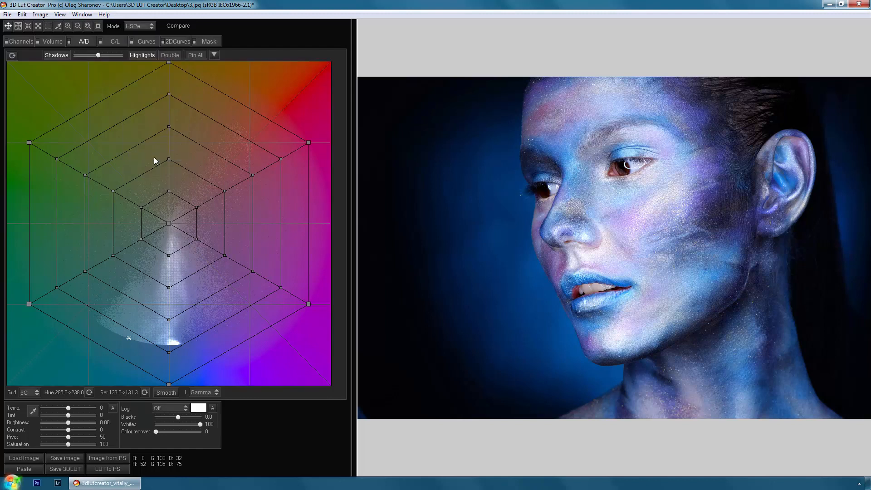
pyautogui.click(138, 26)
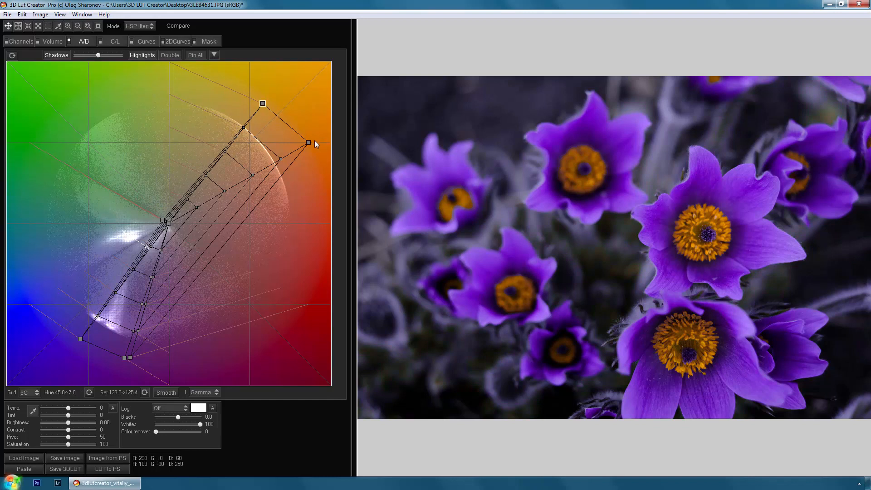
# Pull the orange-side grid node so the background greys out while petals stay purple
pyautogui.moveTo(309, 143); pyautogui.dragTo(274, 115)
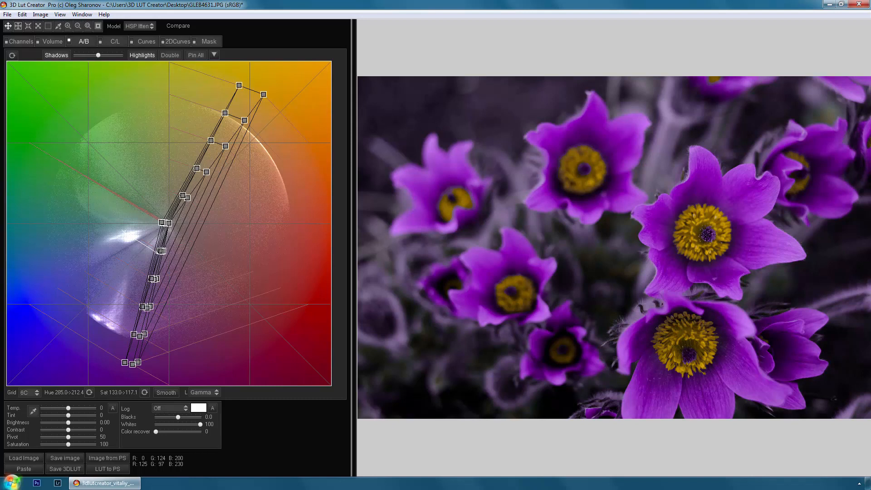
pyautogui.moveTo(164, 76)
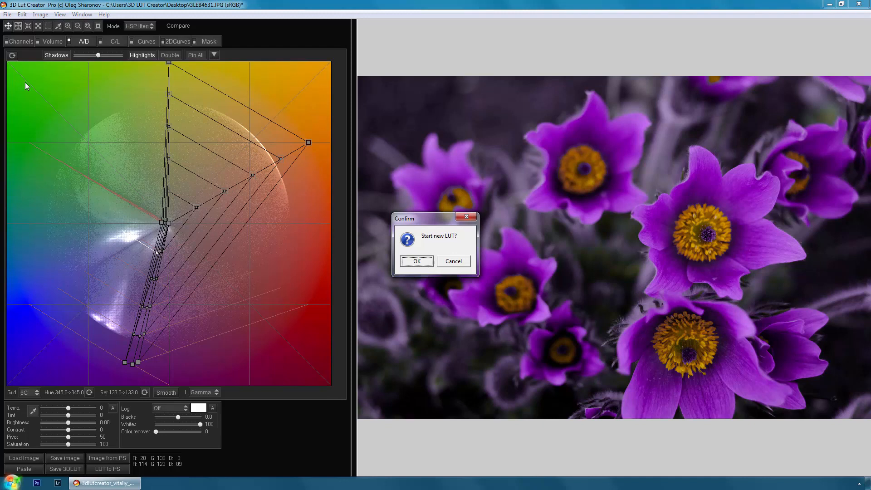
# Confirm starting a new LUT and switch the colour model to HSP3
pyautogui.click(417, 261)
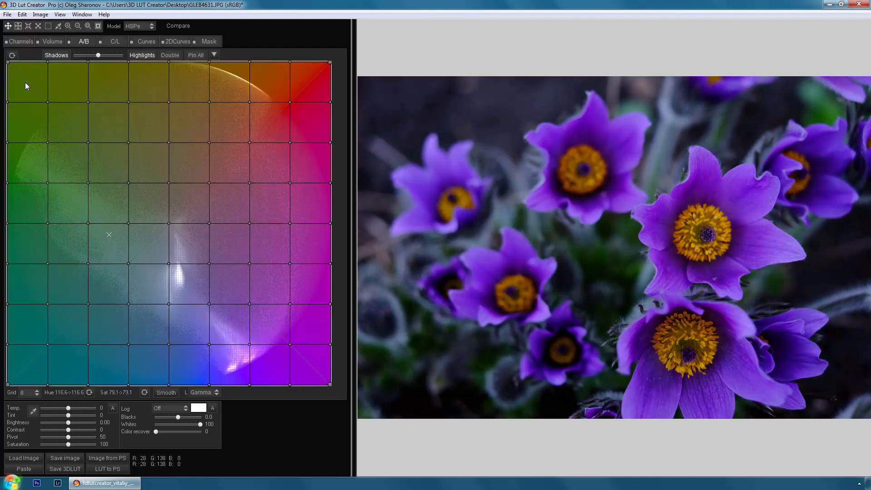
pyautogui.click(140, 25)
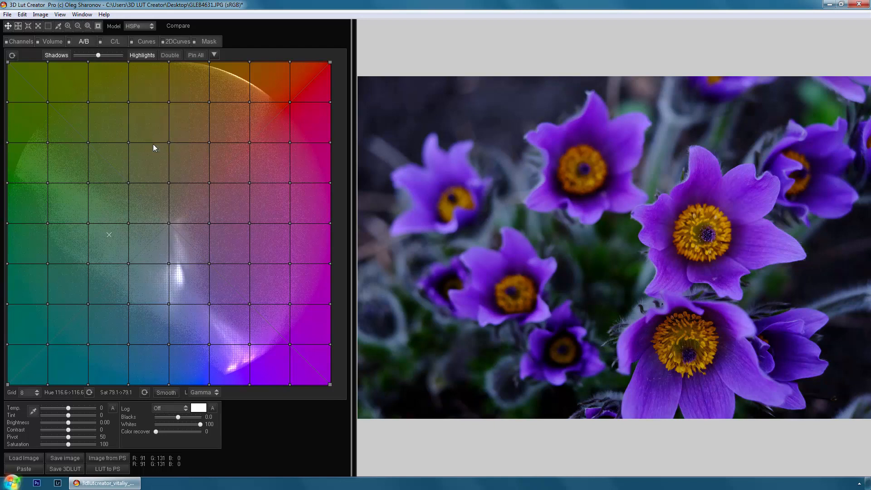
pyautogui.click(139, 26)
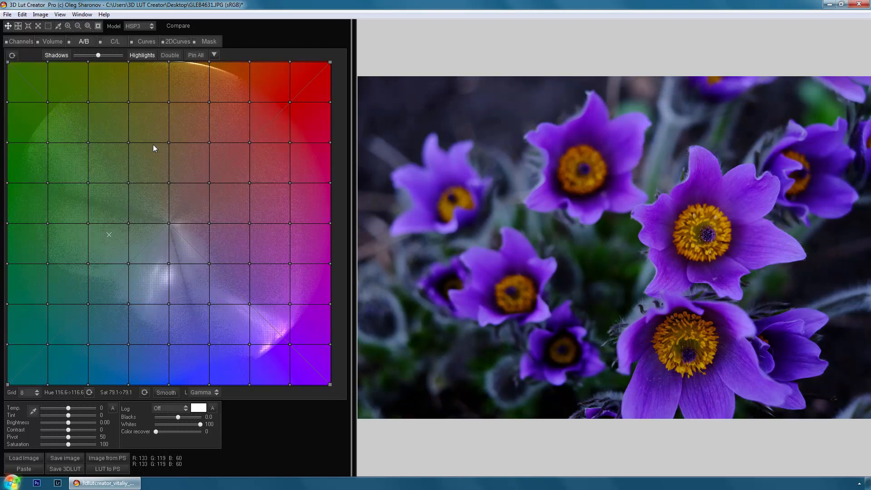
pyautogui.click(81, 13)
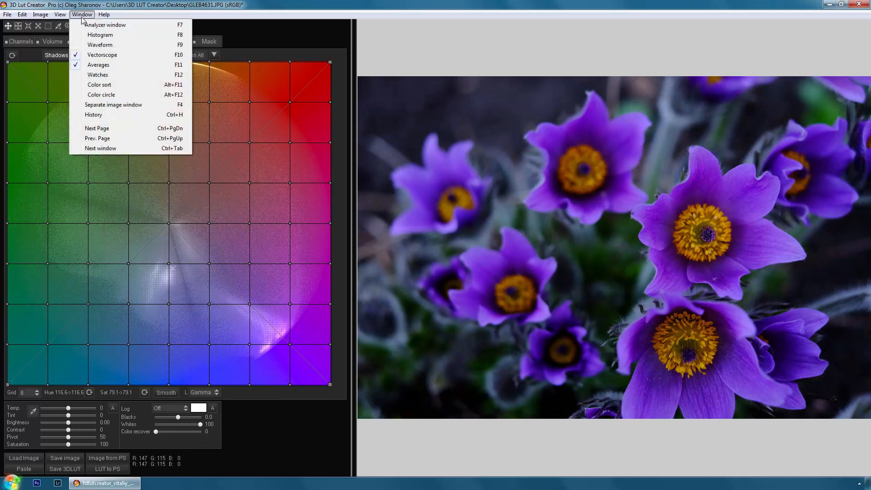
pyautogui.moveTo(114, 105)
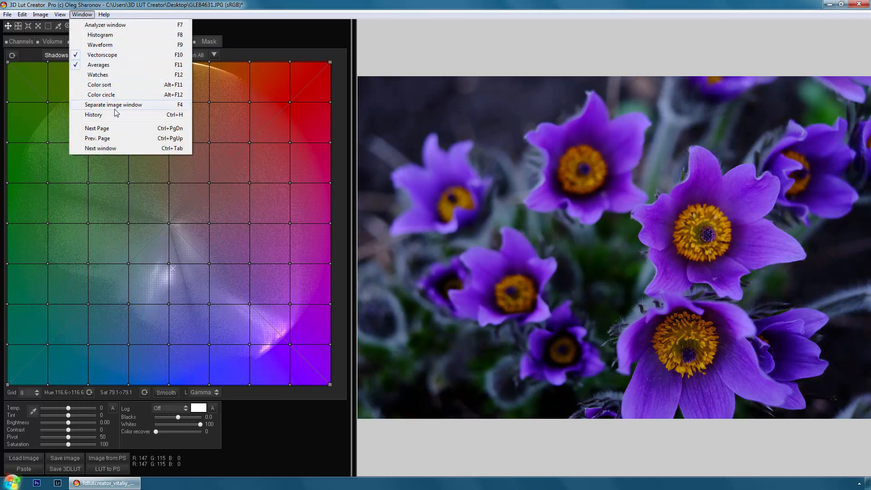
# Show the photo in a separate image window, close it, and bring up the History panel
pyautogui.click(114, 105)
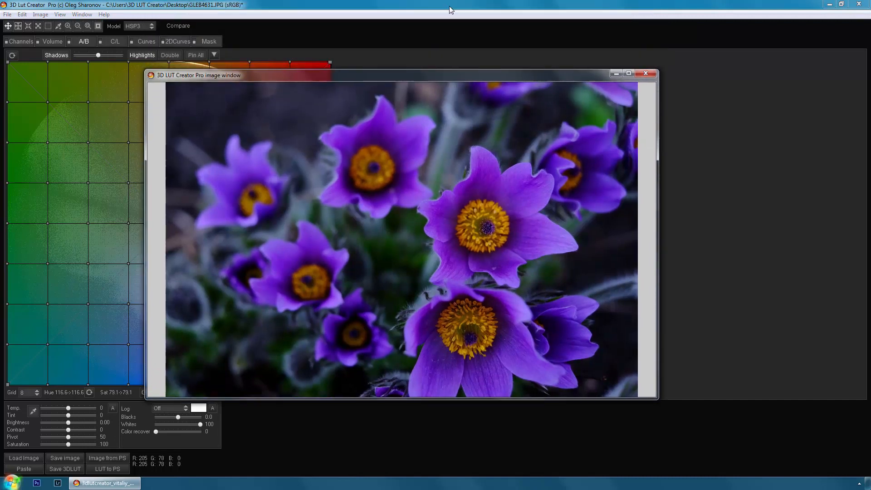
pyautogui.moveTo(631, 63)
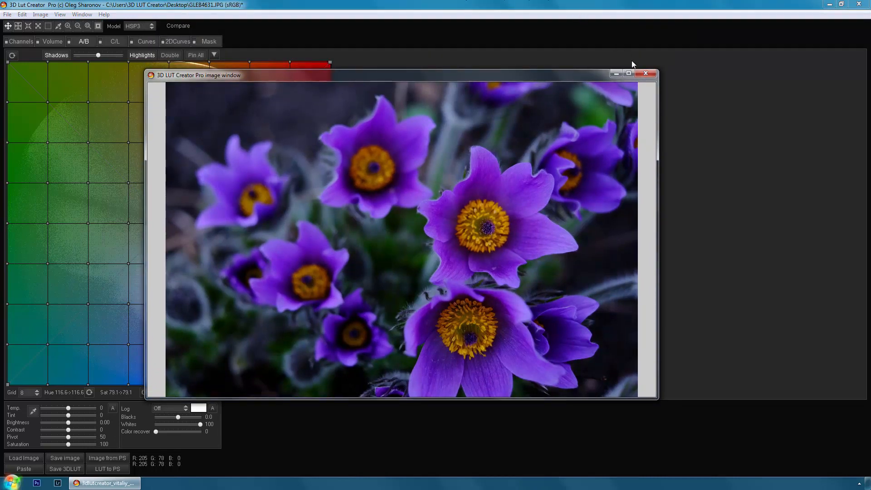
pyautogui.click(645, 73)
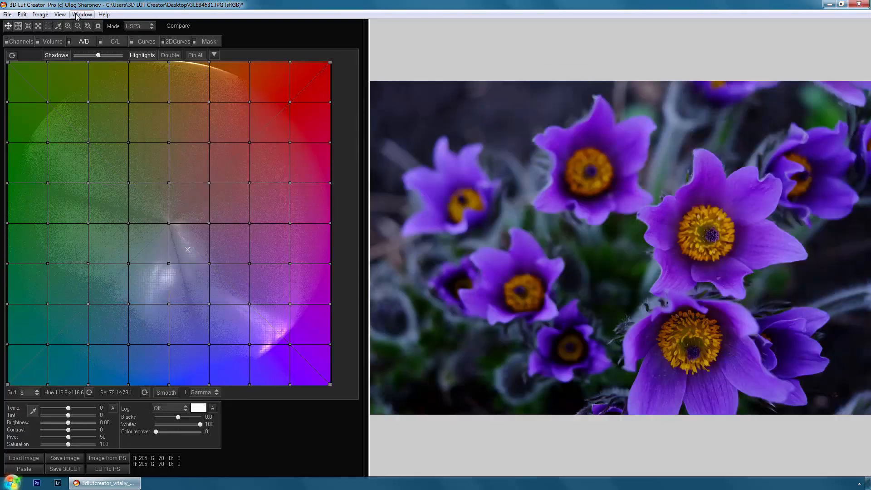
pyautogui.click(81, 13)
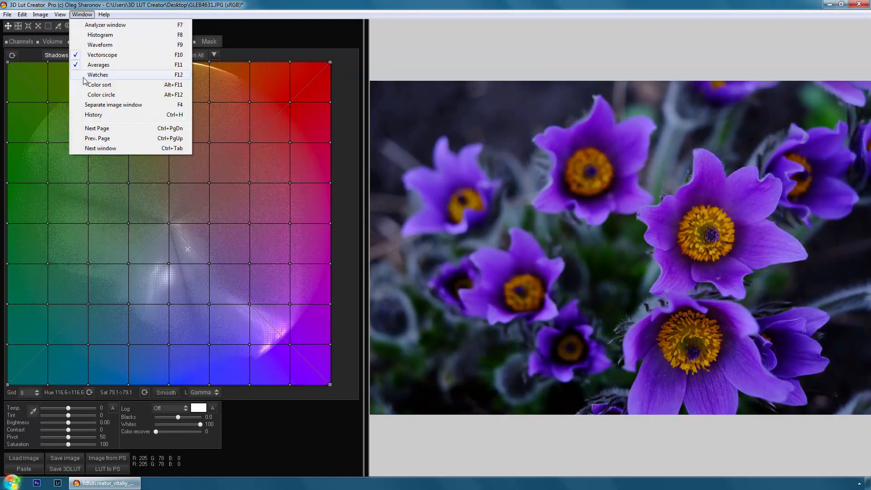
pyautogui.click(93, 114)
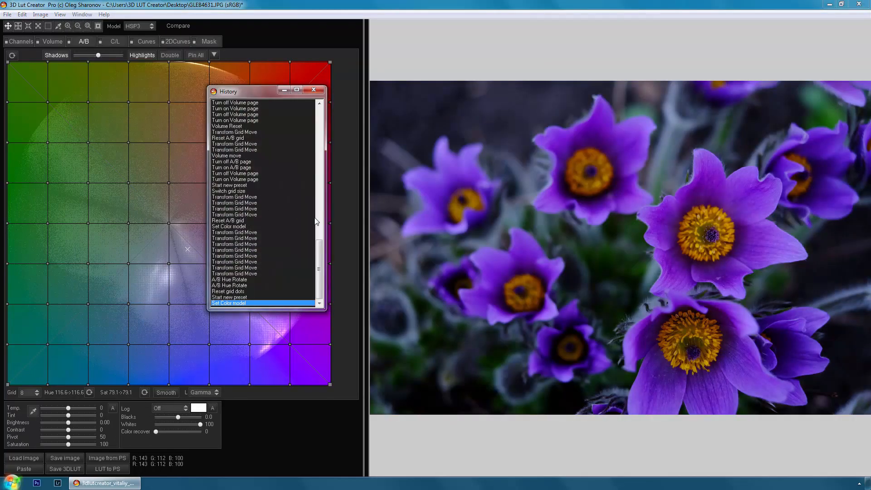
# Jump back through earlier grid moves in History, then confirm starting a new LUT
pyautogui.click(234, 238)
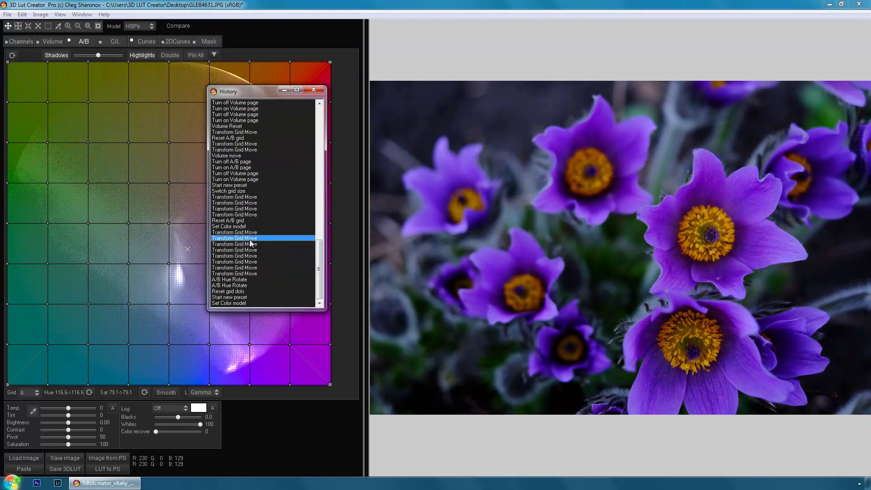
pyautogui.click(234, 197)
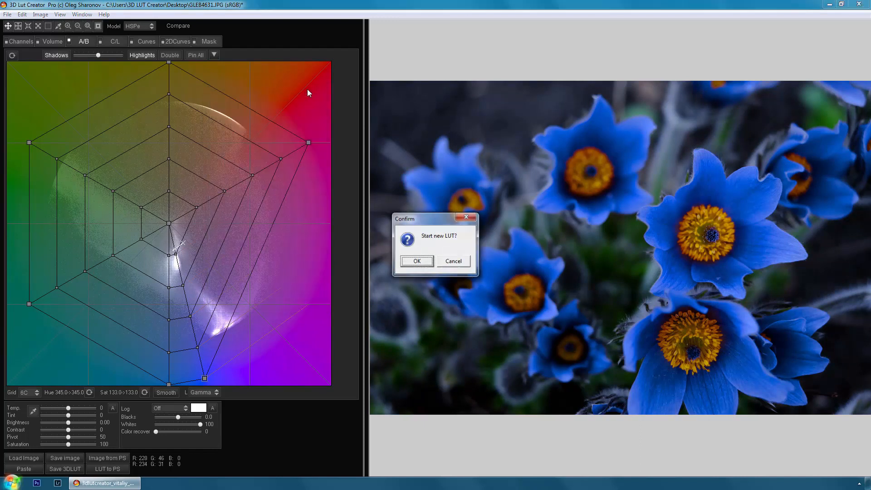
pyautogui.click(416, 261)
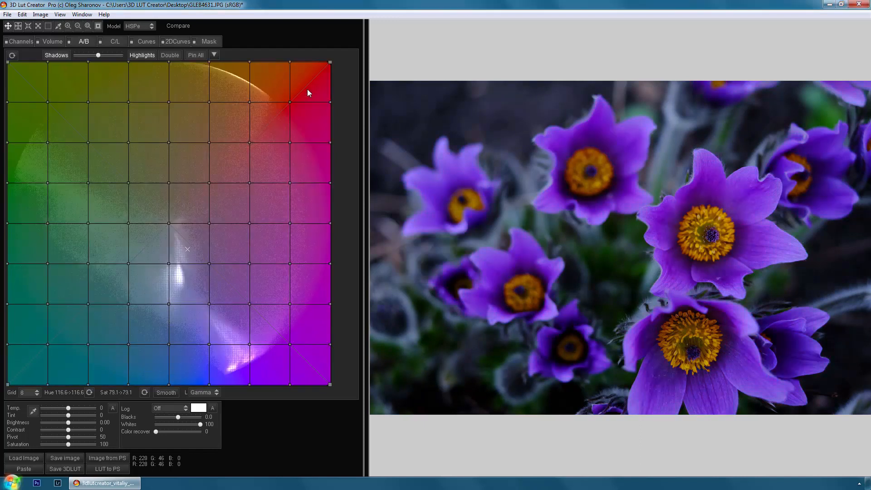
pyautogui.click(146, 41)
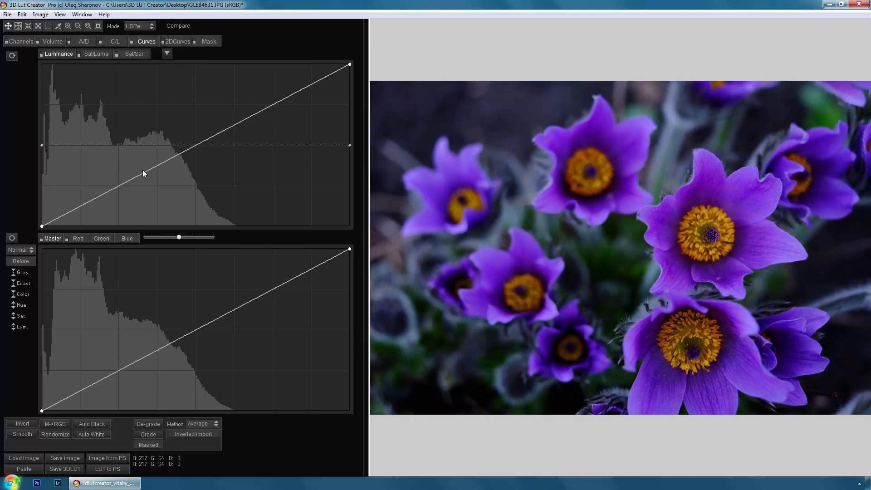
# View the red and blue channel curves and the Sat/Sat curve, returning the lower curve to Master
pyautogui.click(77, 239)
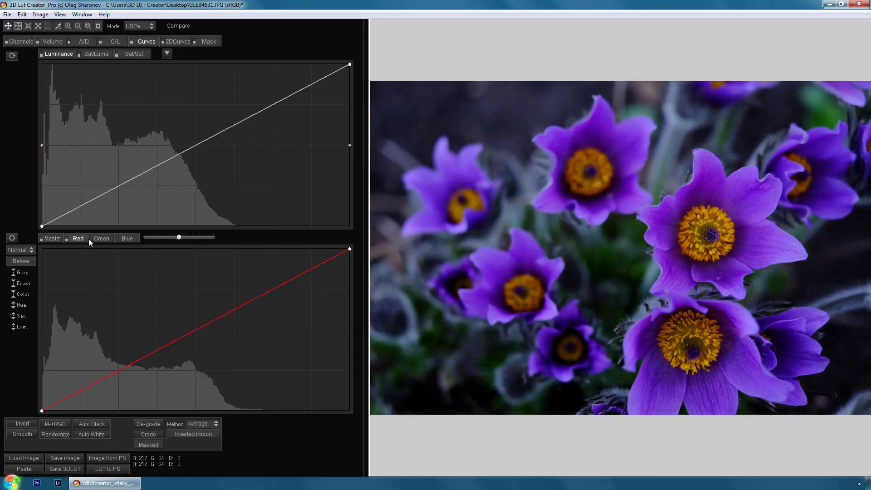
pyautogui.click(127, 238)
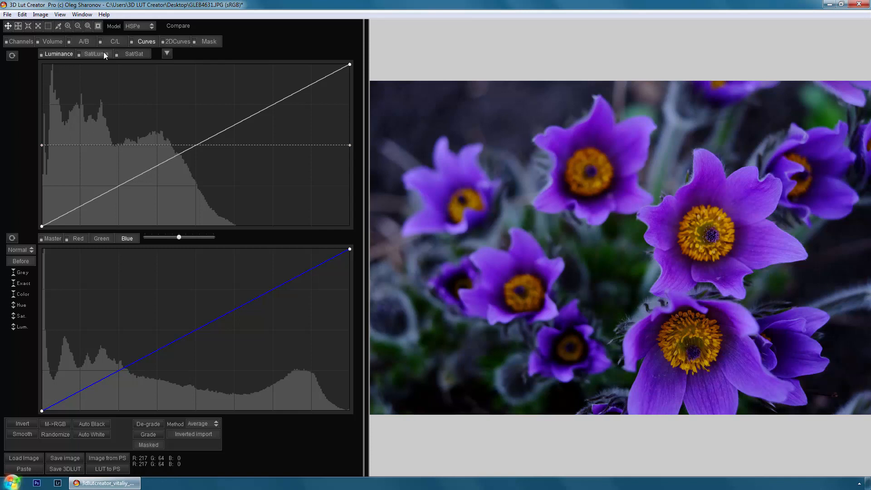
pyautogui.click(134, 53)
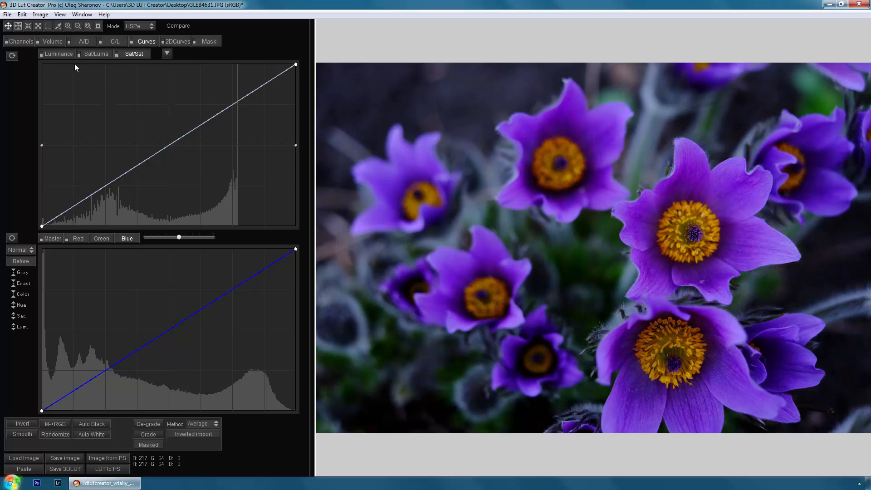
pyautogui.click(53, 239)
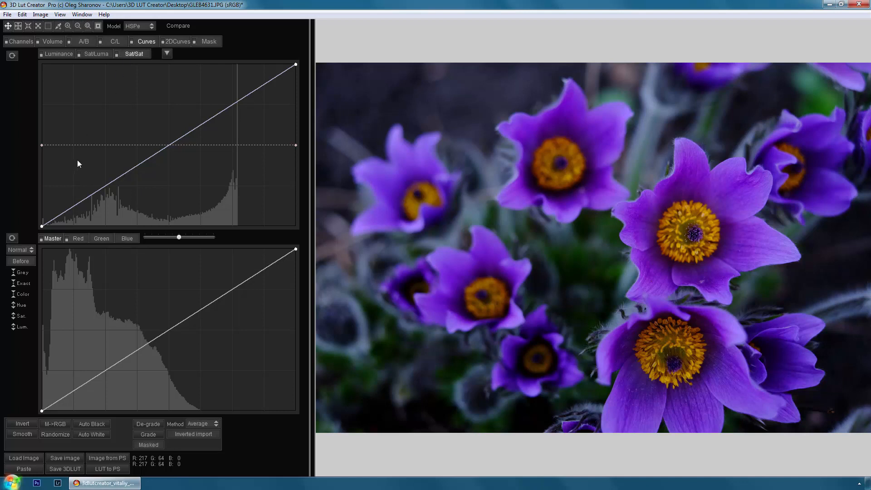
pyautogui.moveTo(236, 220)
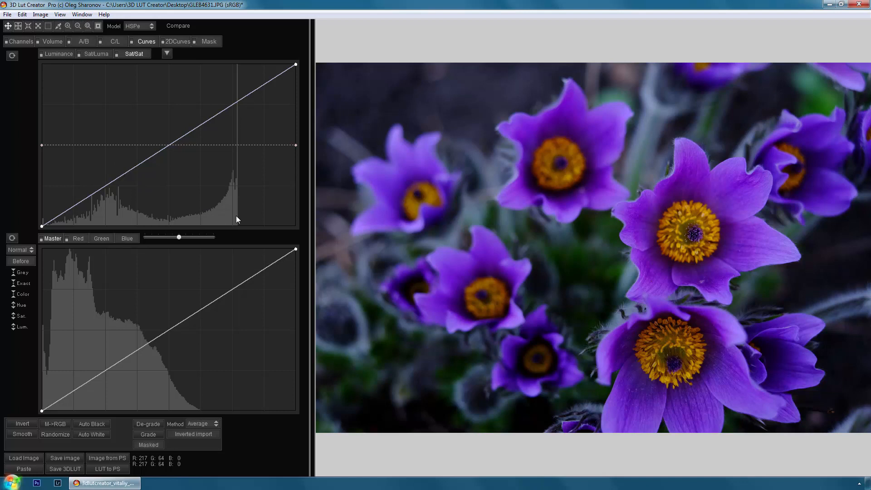
pyautogui.moveTo(240, 225)
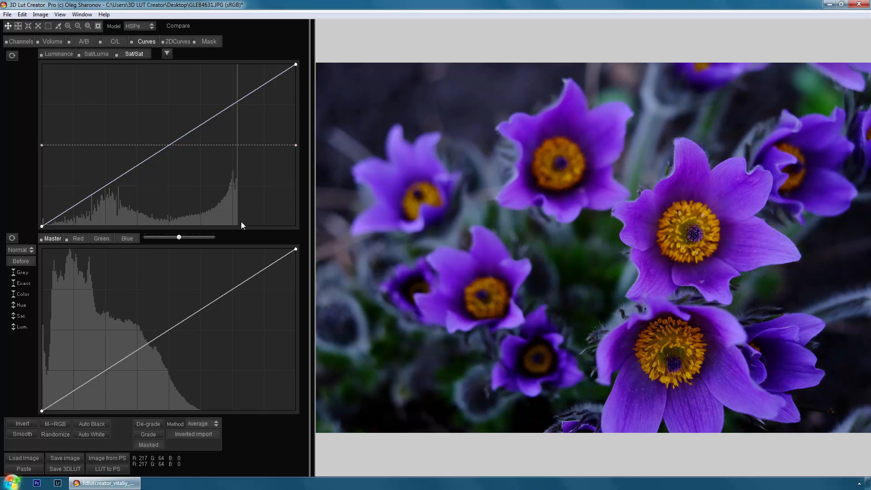
pyautogui.moveTo(245, 156)
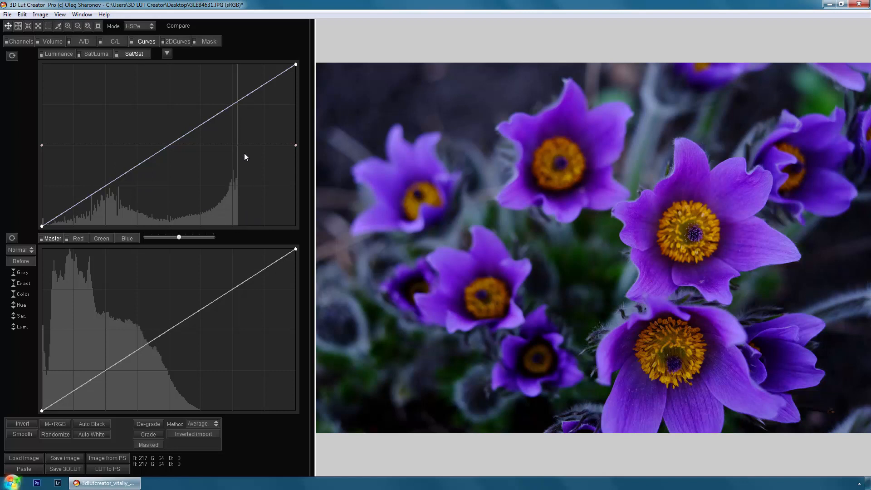
pyautogui.moveTo(246, 211)
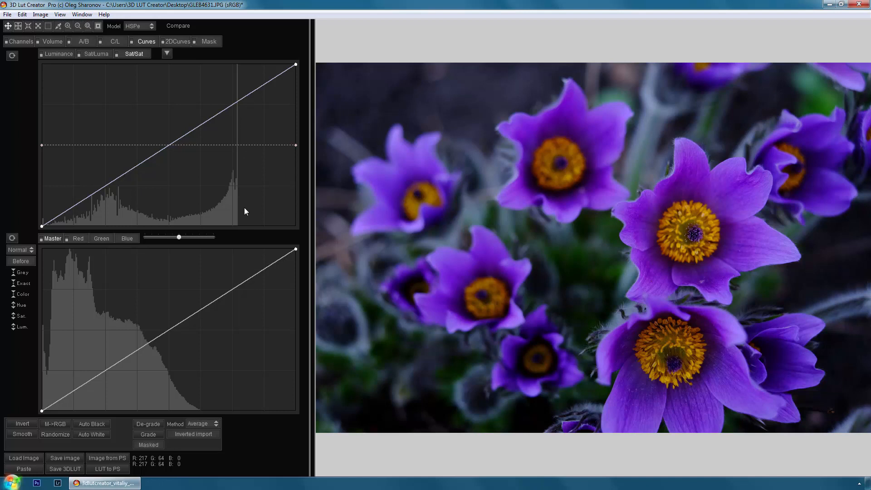
# Minimize the program to the desktop and select the portrait photo 1.jpg
pyautogui.click(854, 5)
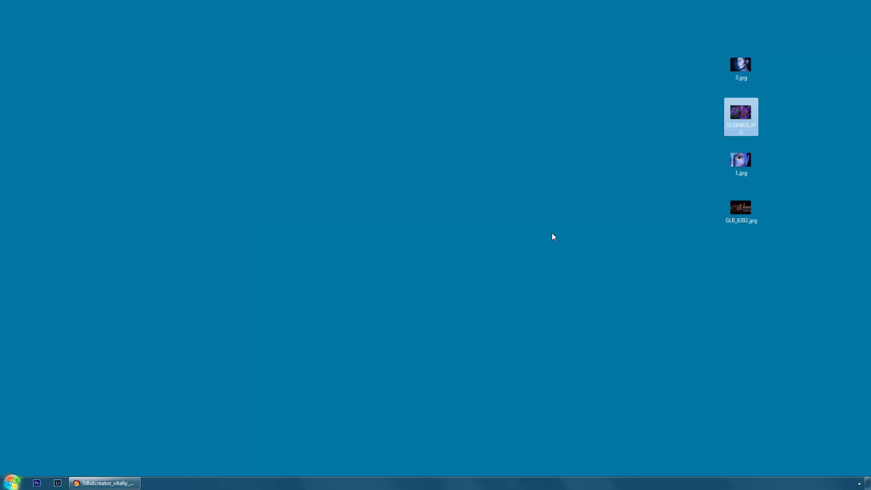
pyautogui.click(740, 161)
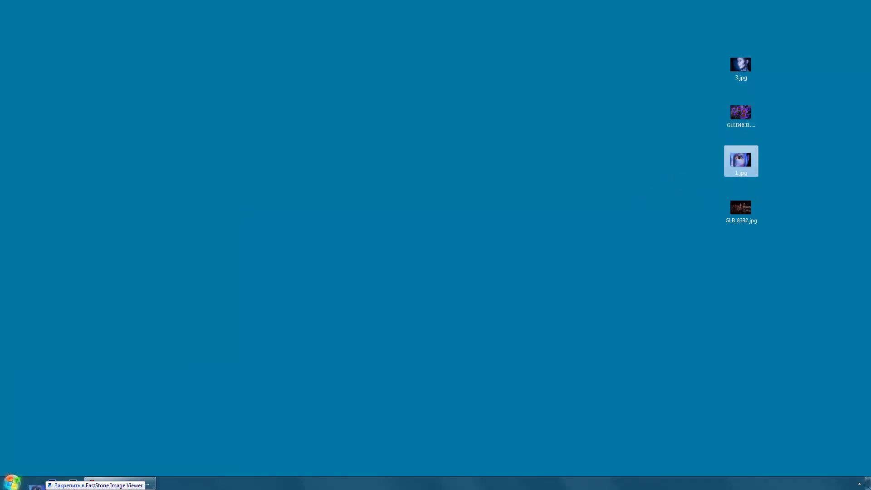
# Load 1.jpg and bend the Sat/Sat curve's top end down to tame the strongest saturation
pyautogui.doubleClick(740, 160)
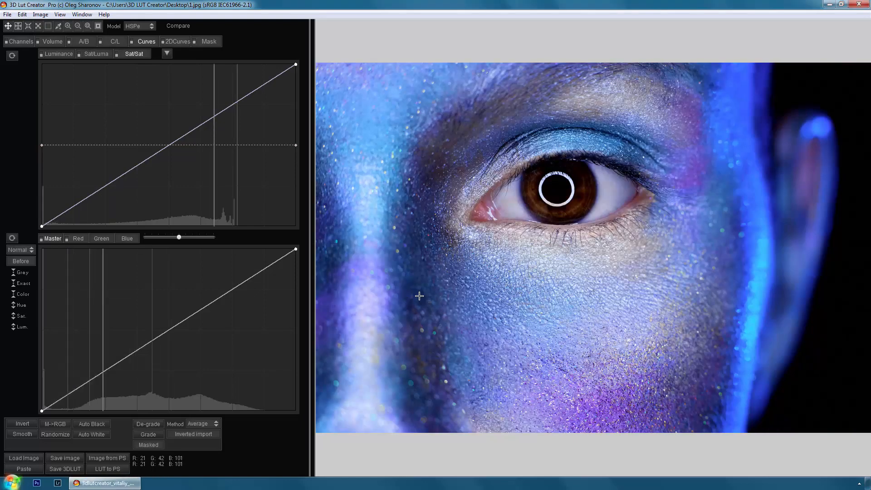
pyautogui.moveTo(765, 210)
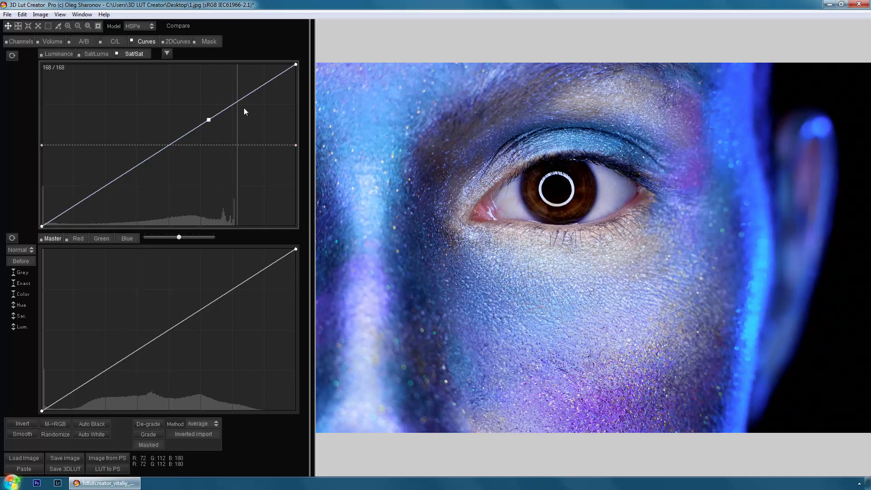
pyautogui.moveTo(295, 64); pyautogui.dragTo(294, 144)
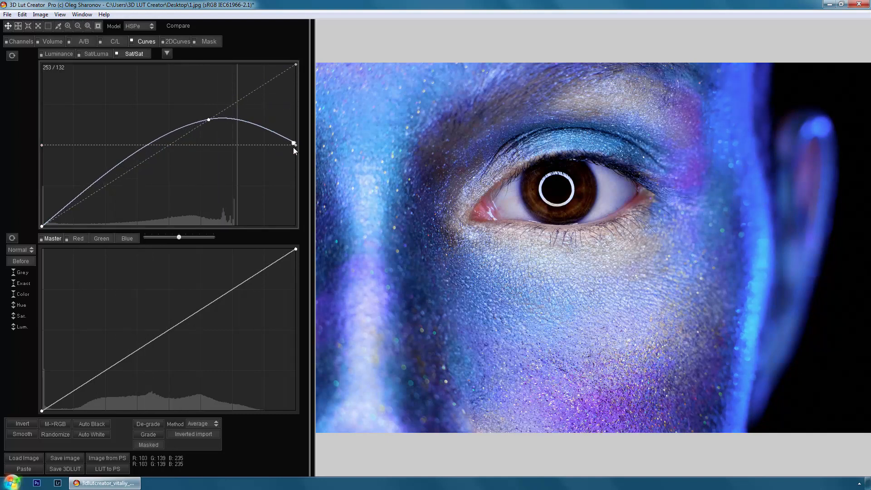
pyautogui.moveTo(293, 144); pyautogui.dragTo(293, 154)
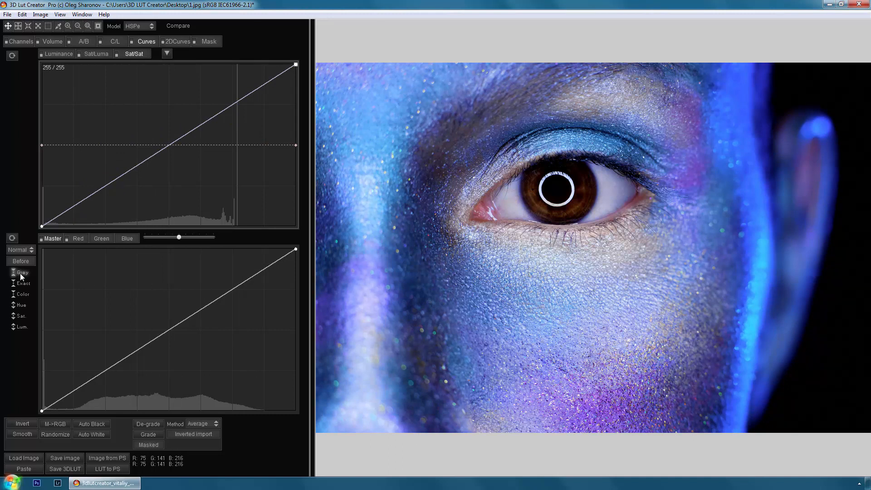
pyautogui.moveTo(3, 348)
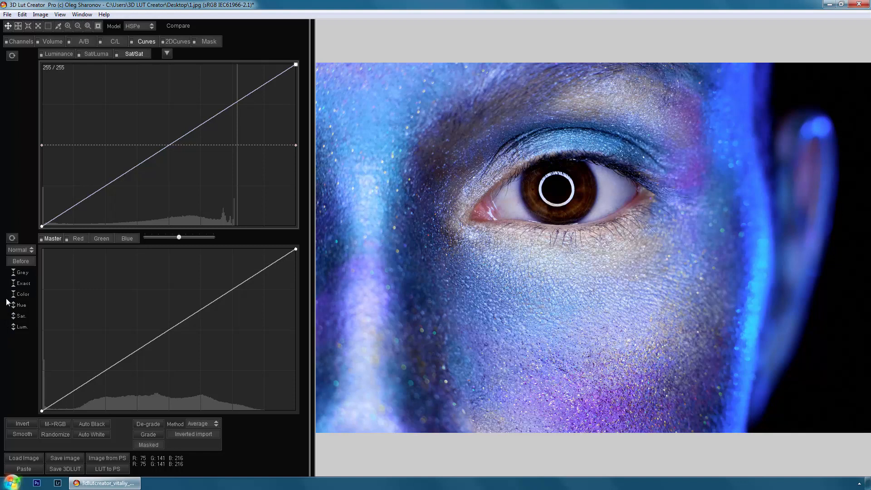
pyautogui.moveTo(483, 265)
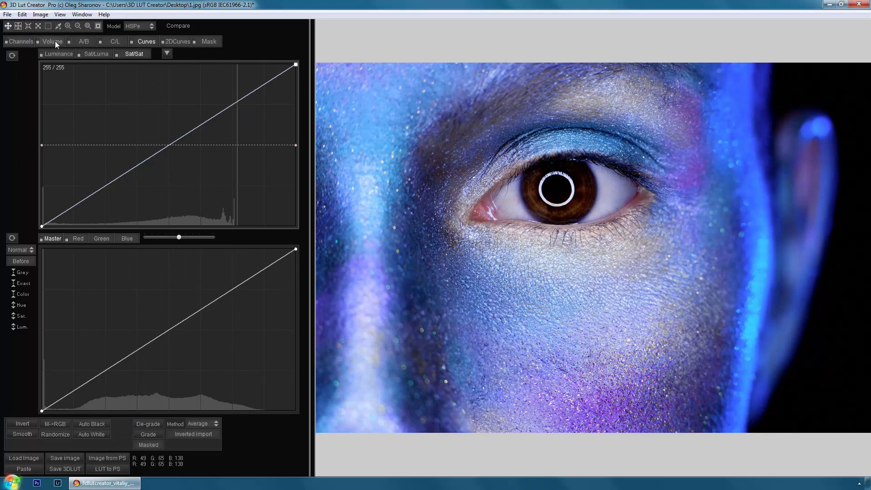
# Leave the portrait's curves straight and minimize 3D LUT Creator to the desktop
pyautogui.click(84, 41)
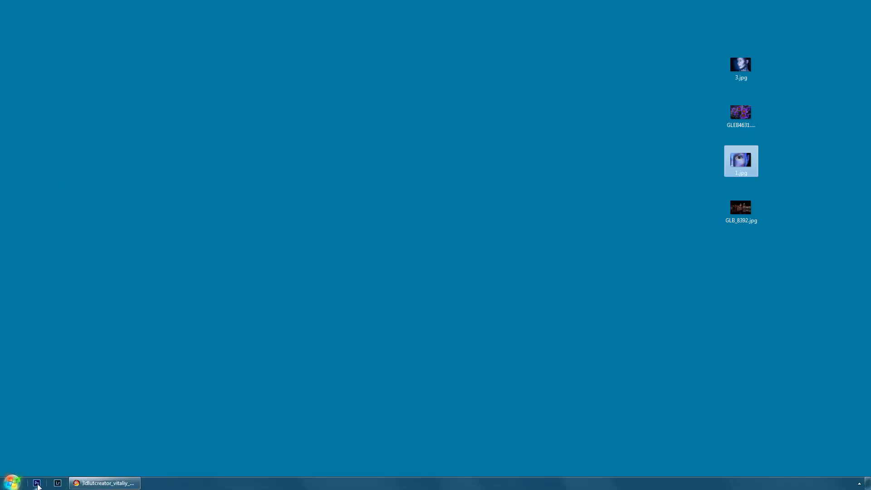
# Load the portrait photo 1.jpg into Photoshop and trace a Pen path around the eye
pyautogui.click(37, 483)
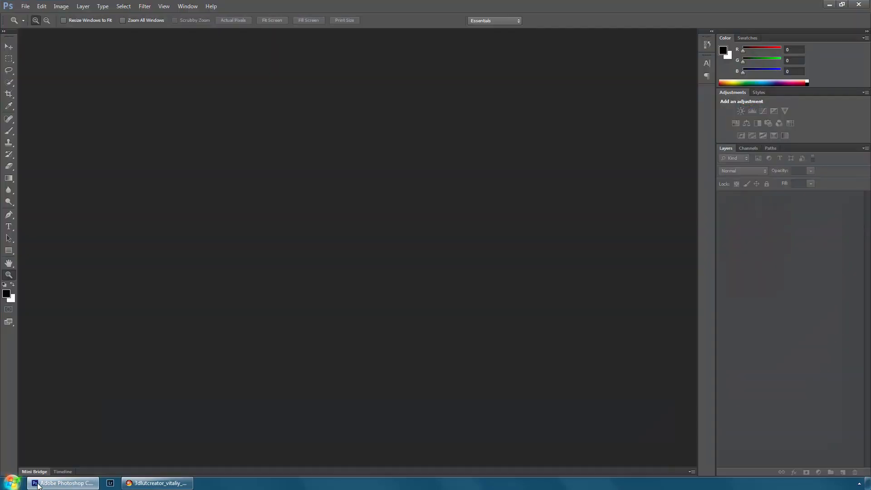
pyautogui.click(63, 483)
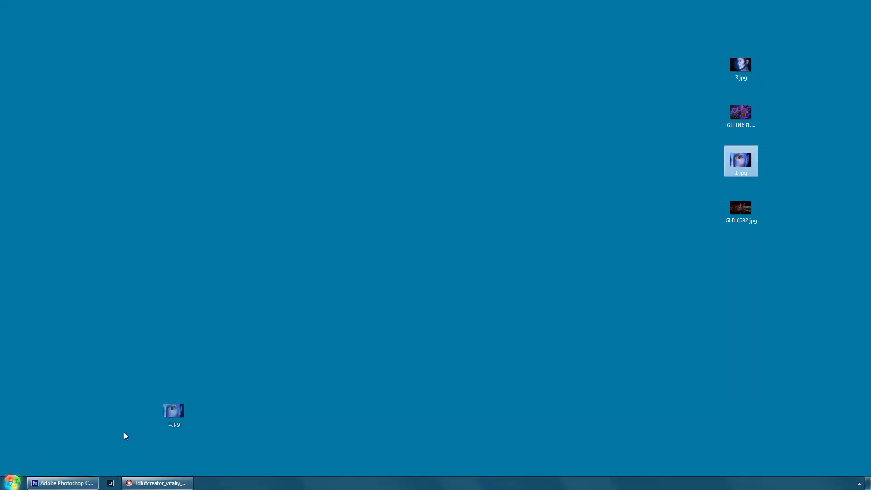
pyautogui.click(63, 482)
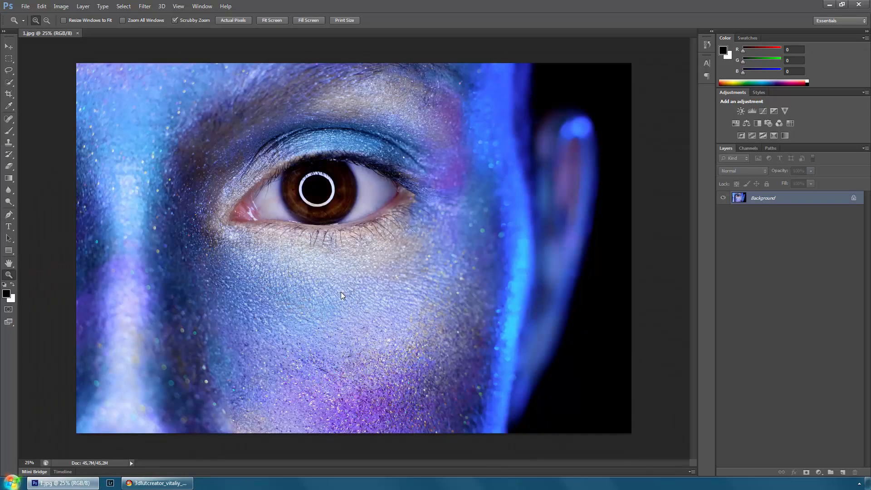
pyautogui.click(9, 214)
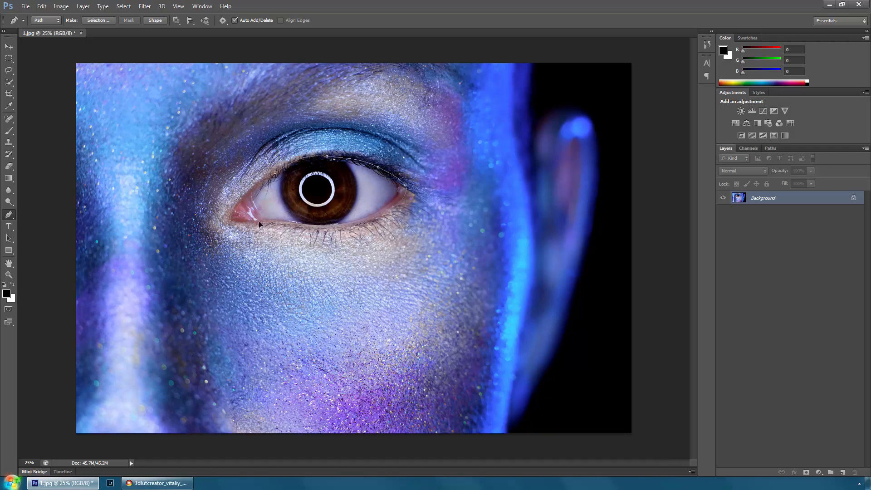
pyautogui.moveTo(231, 227)
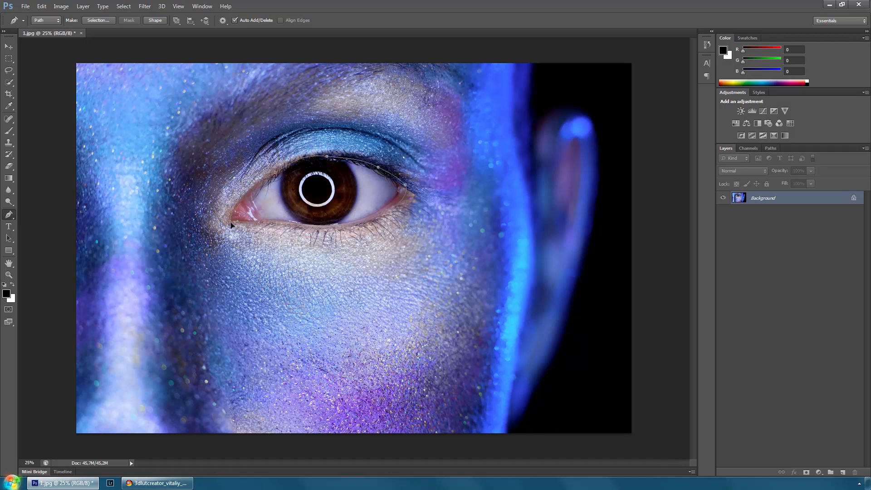
# Convert the eye path into a selection with Feather Radius 2 and return to the LUT editor
pyautogui.rightClick(247, 216)
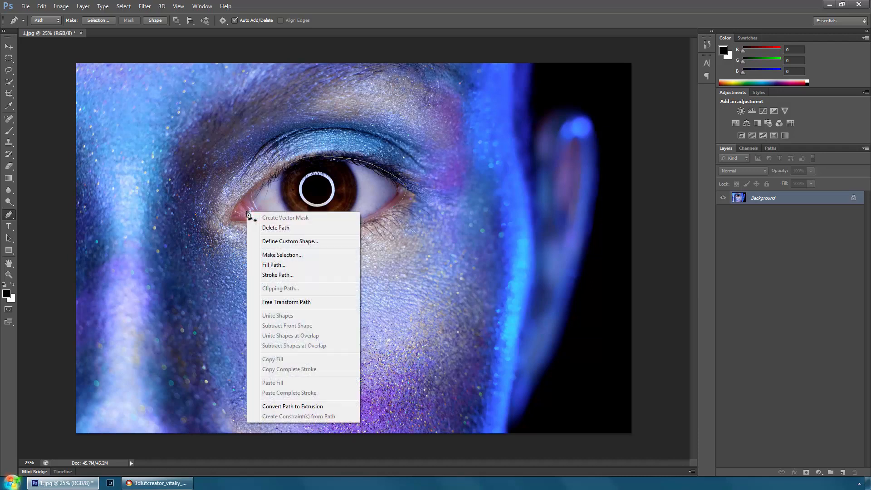
pyautogui.click(282, 254)
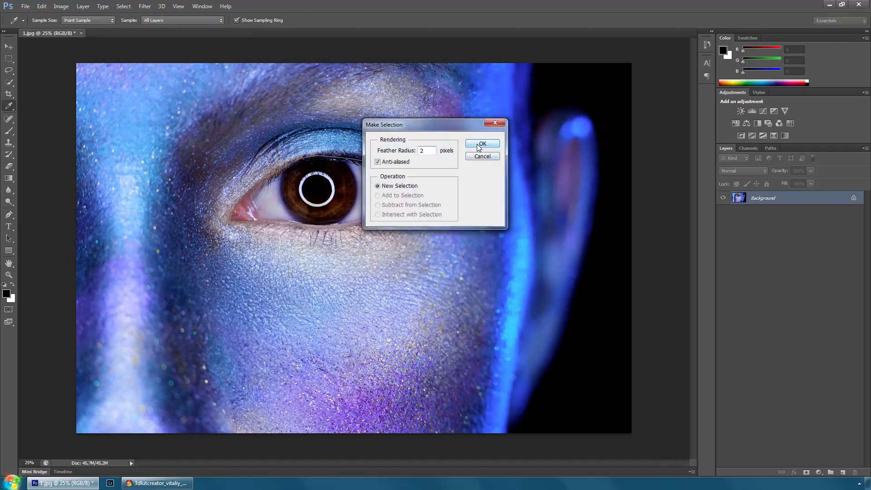
pyautogui.click(481, 144)
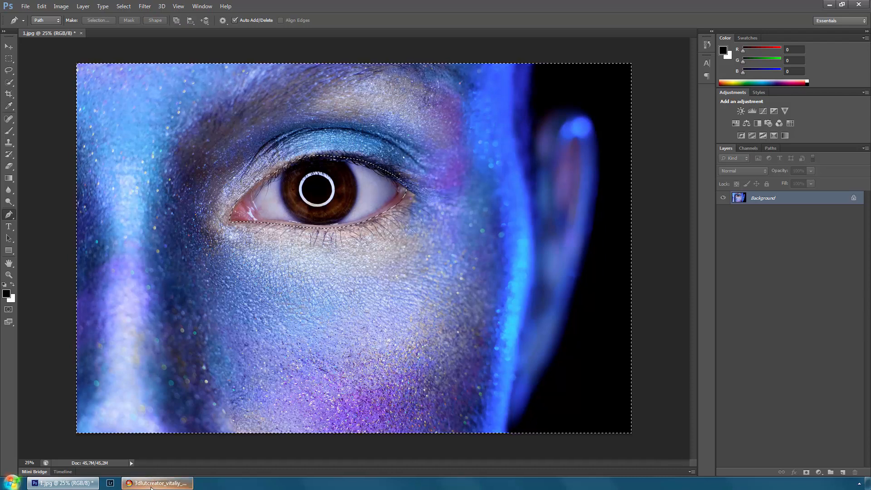
pyautogui.click(157, 482)
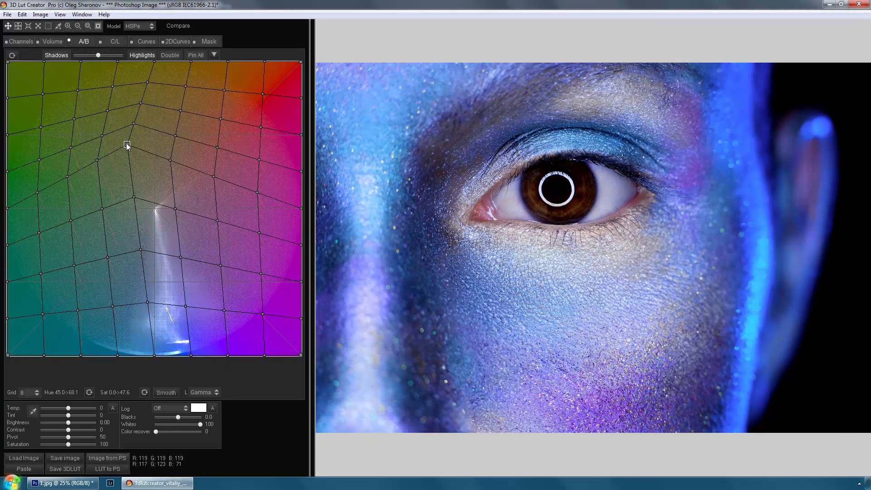
# Pull the blue face paint toward yellow on the A/B grid, then move to the Curves adjustments
pyautogui.moveTo(127, 144); pyautogui.dragTo(115, 125)
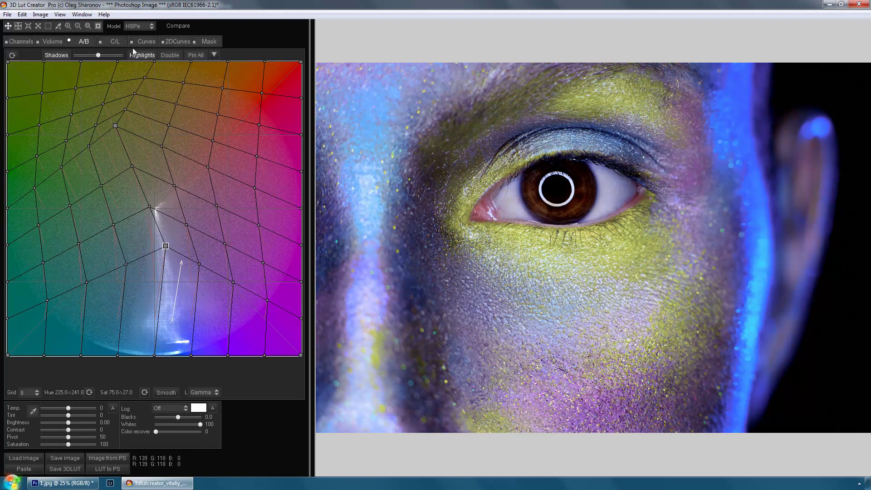
pyautogui.click(146, 41)
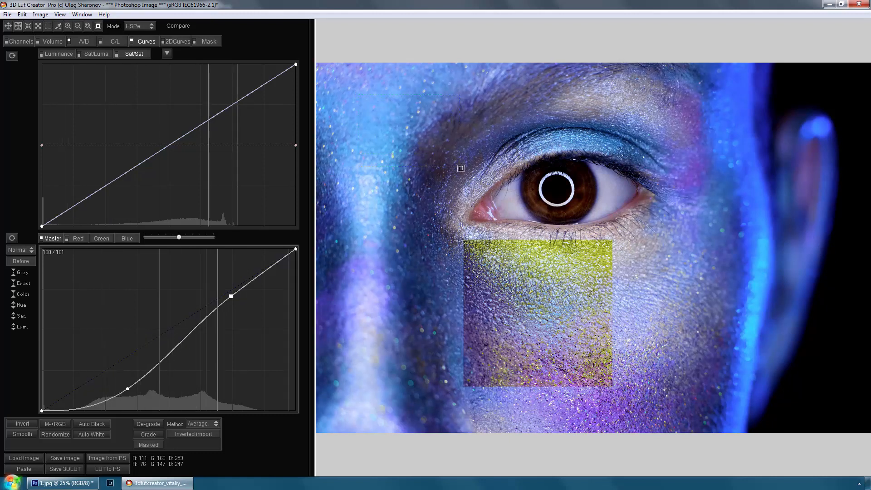
pyautogui.moveTo(528, 232)
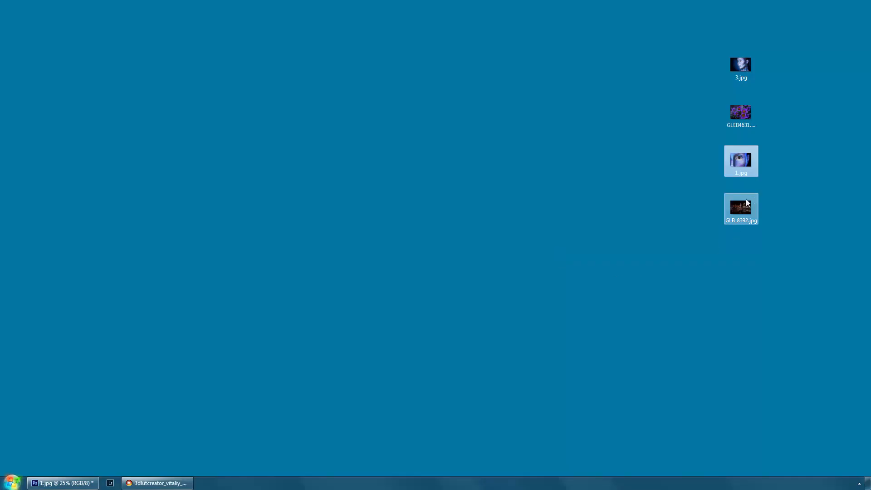
# Load GLB_8392.jpg as a new LUT and bring up the colour Analyzer window
pyautogui.click(157, 482)
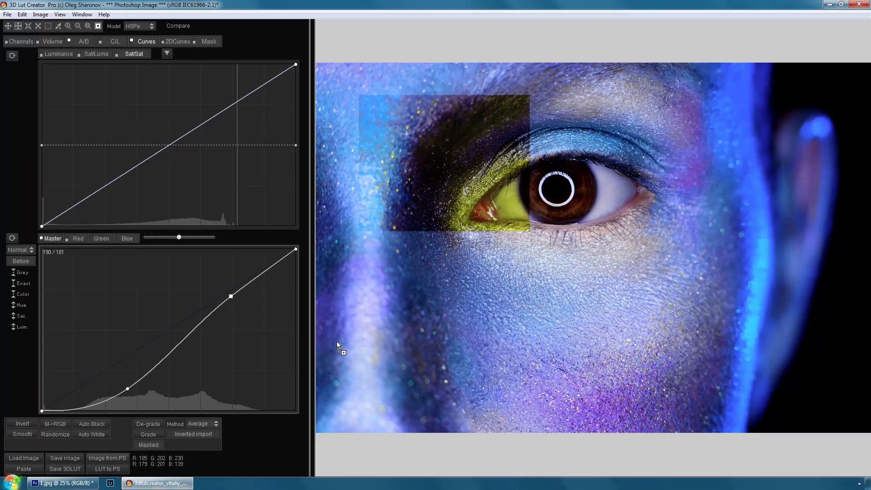
pyautogui.click(23, 457)
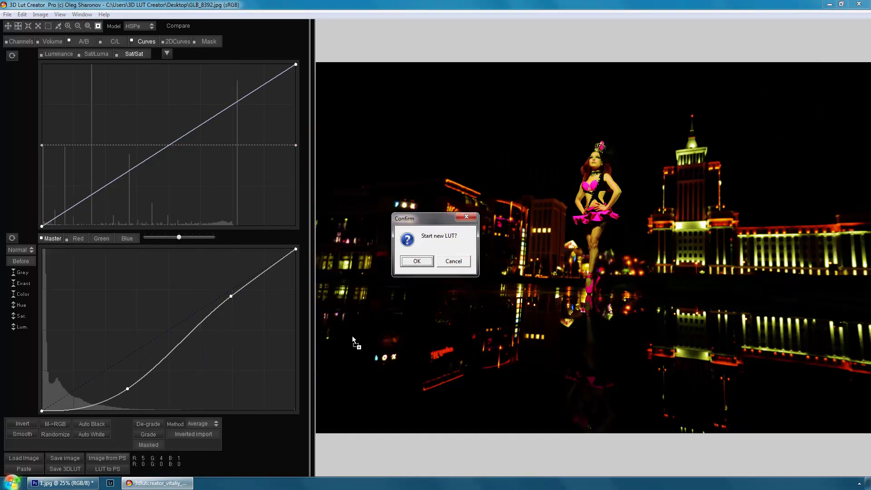
pyautogui.click(416, 262)
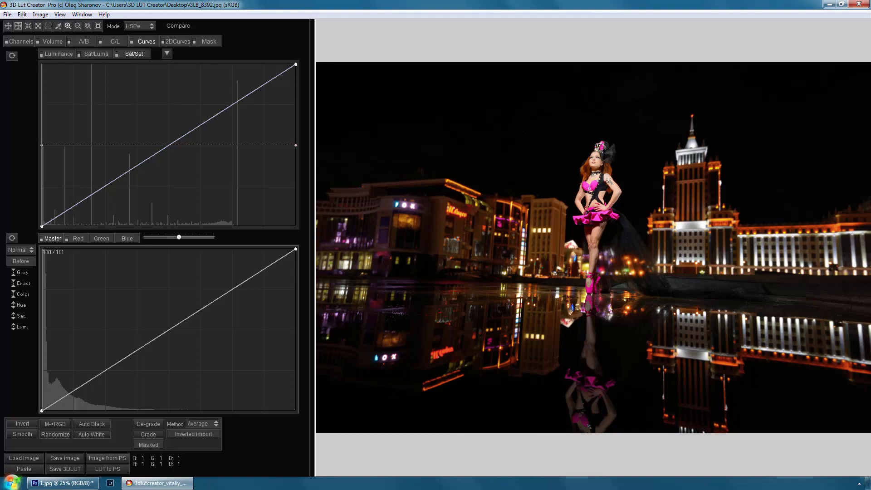
pyautogui.click(88, 26)
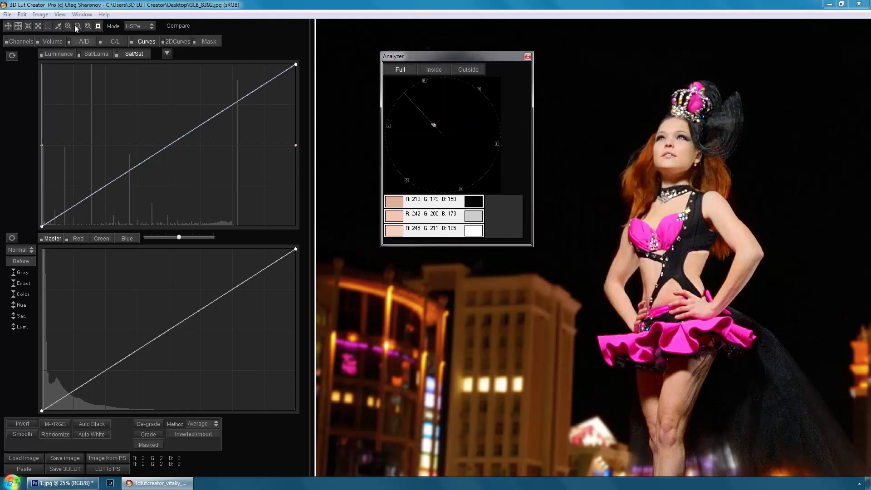
# Enable Use Alpha Channel, warp skin tones toward green on the A/B grid, then discard with a new LUT
pyautogui.click(40, 13)
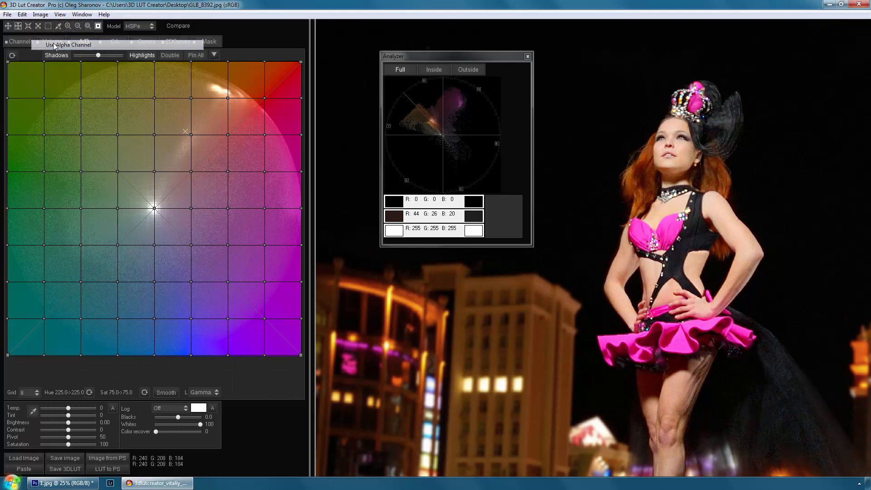
pyautogui.click(83, 41)
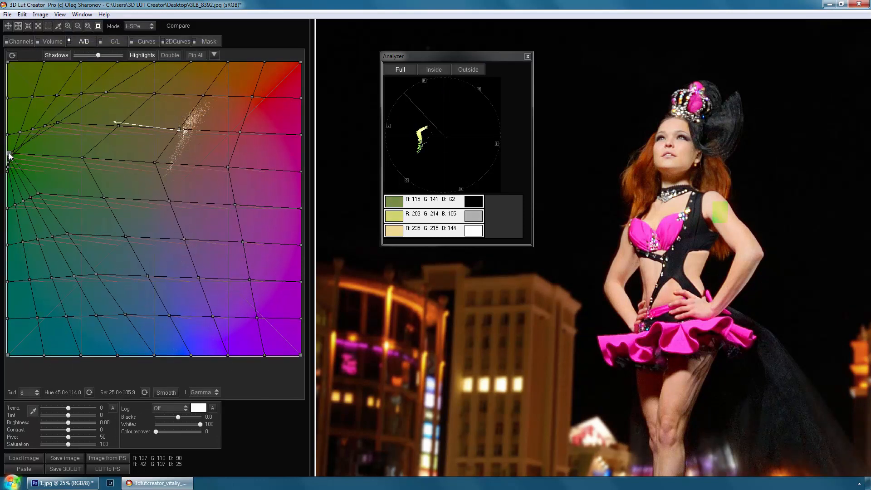
pyautogui.moveTo(9, 155); pyautogui.dragTo(114, 123)
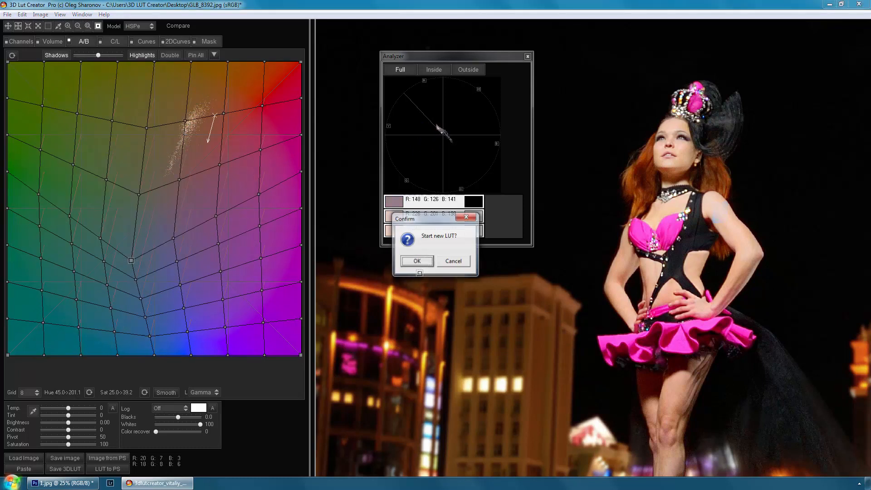
pyautogui.click(416, 261)
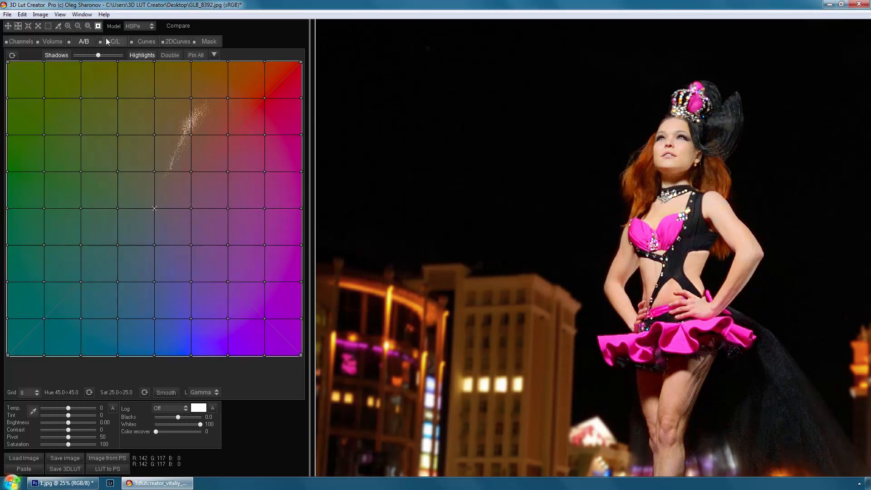
pyautogui.click(7, 13)
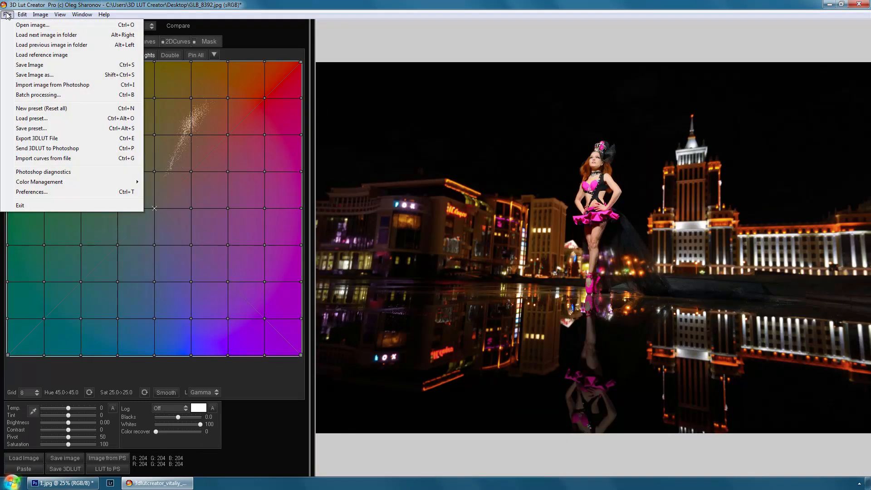
pyautogui.moveTo(53, 85)
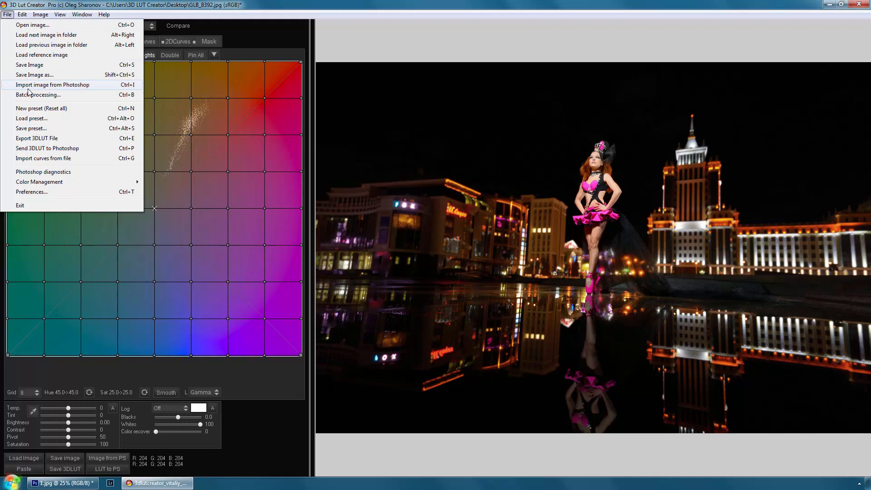
# Review the File > Batch processing options and close the dialog
pyautogui.click(38, 94)
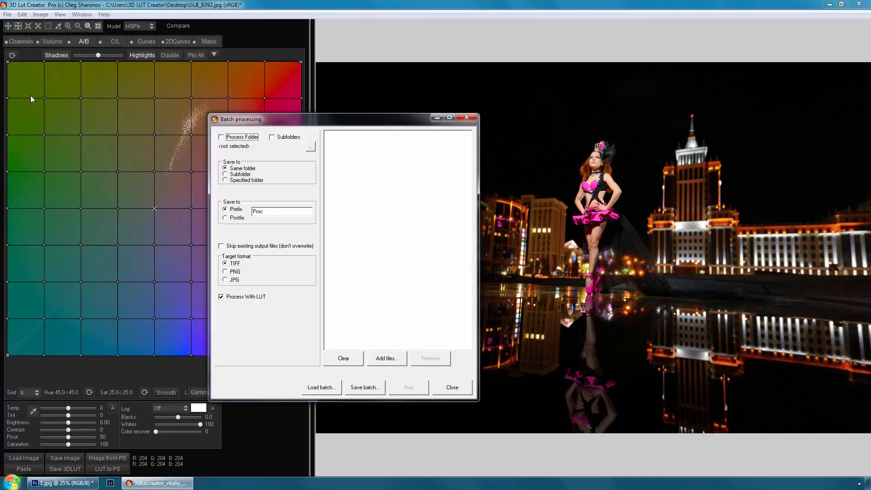
pyautogui.moveTo(451, 114)
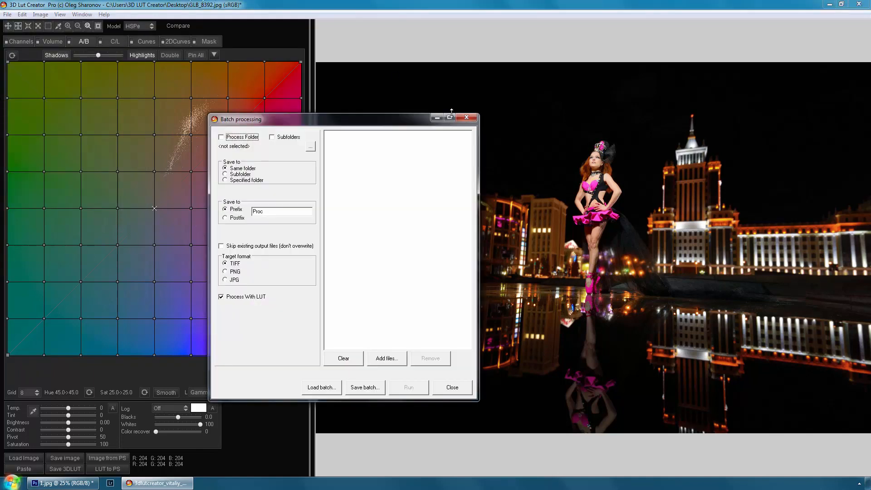
pyautogui.click(452, 387)
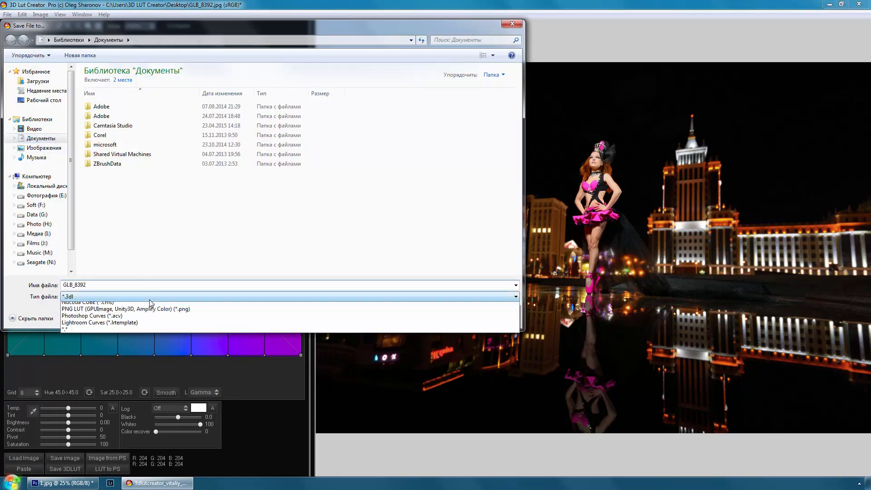
# Save the LUT as a PNG LUT file, choosing AmplifyColor over Unity3D in the format dialog
pyautogui.click(126, 308)
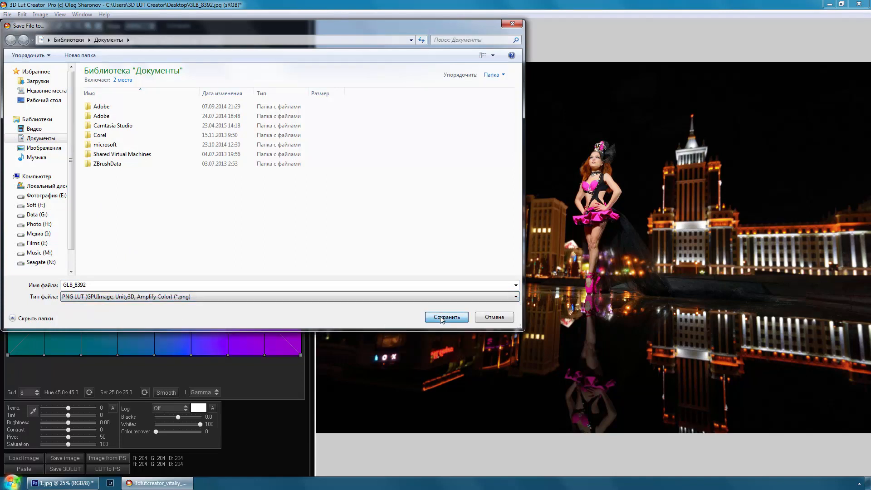
pyautogui.click(445, 316)
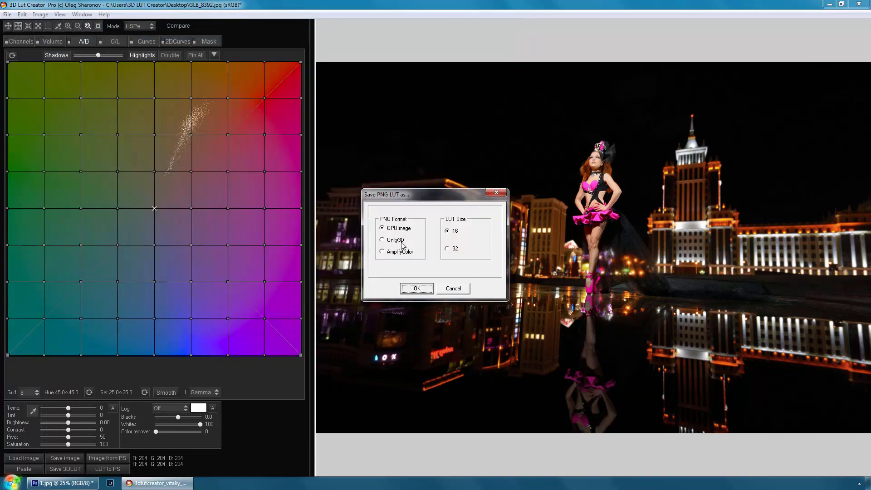
pyautogui.click(382, 239)
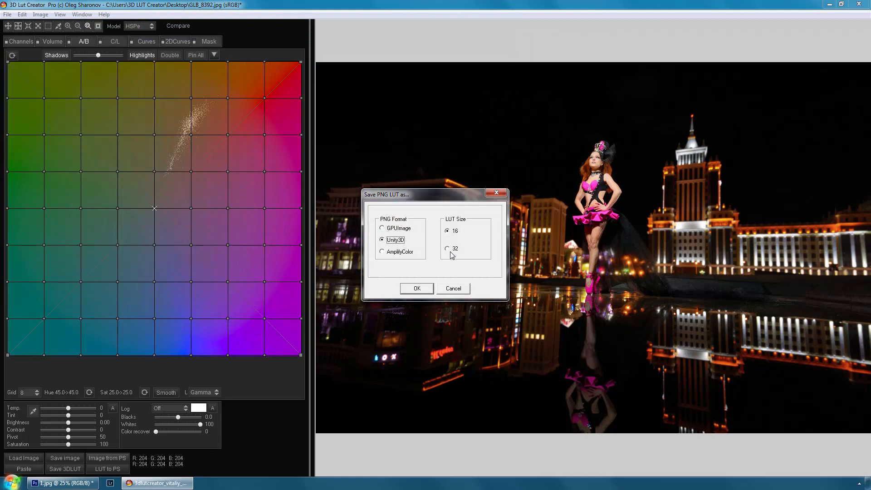
pyautogui.click(381, 252)
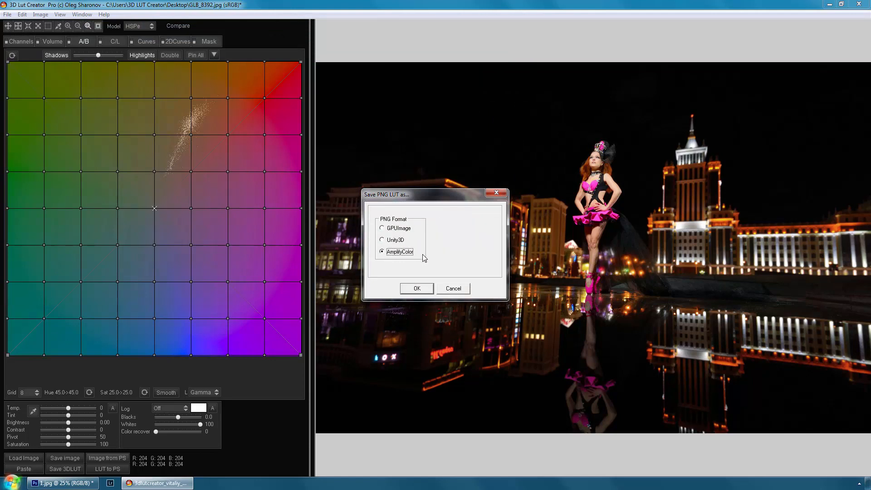
pyautogui.click(416, 288)
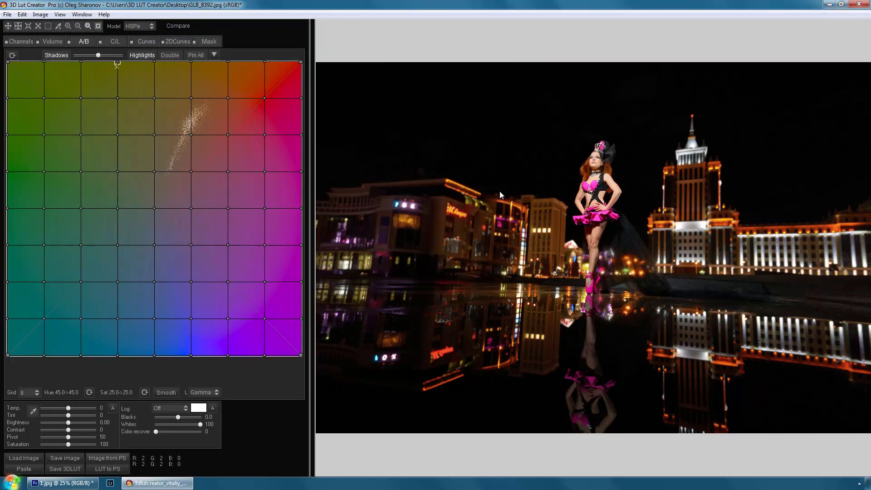